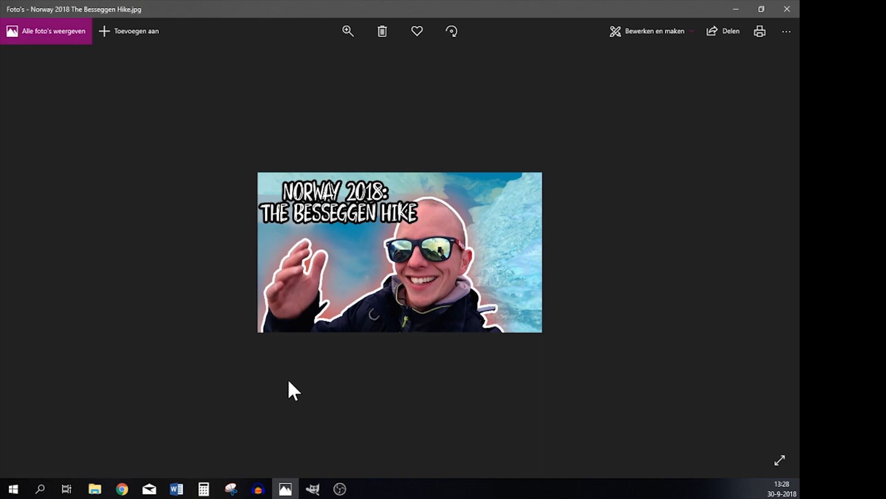
{"action": "mouse_move", "coordinate": [336, 374]}
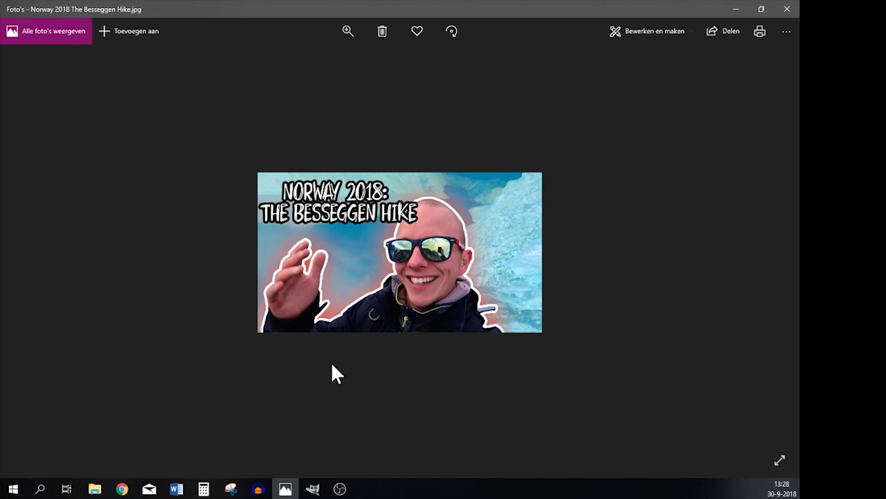
Switch from the example thumbnail in Photos to GIMP, then to a new browser tab.
{"action": "left_click", "coordinate": [312, 488]}
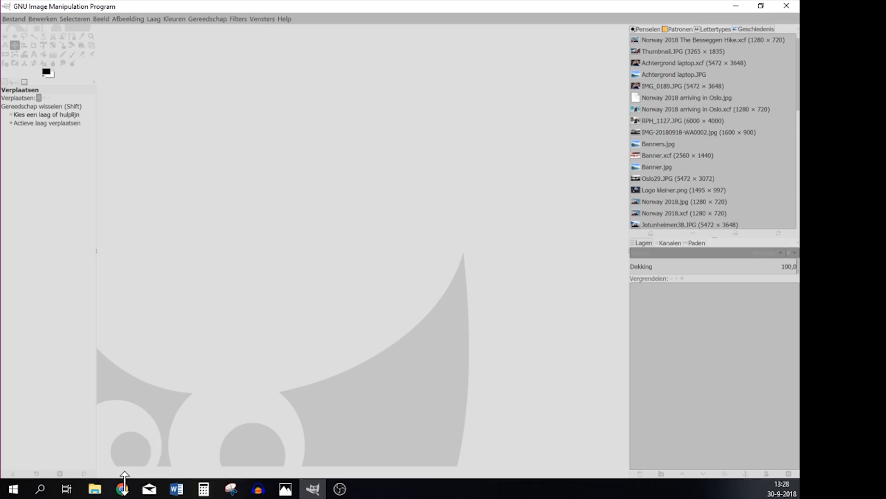
{"action": "left_click", "coordinate": [119, 489]}
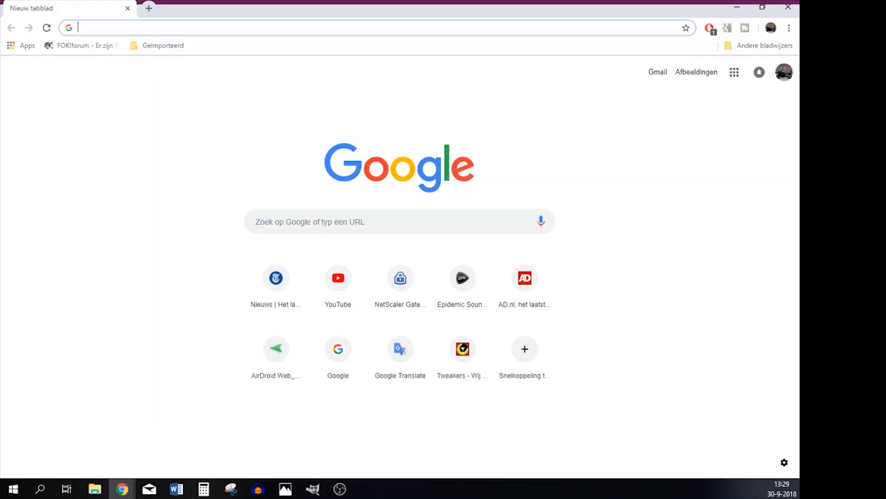
{"action": "type", "text": "wwww"}
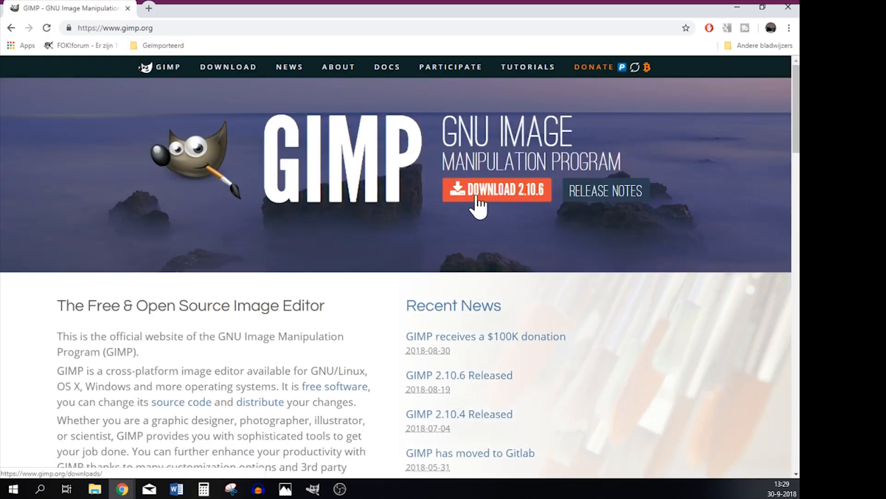
{"action": "mouse_move", "coordinate": [523, 207]}
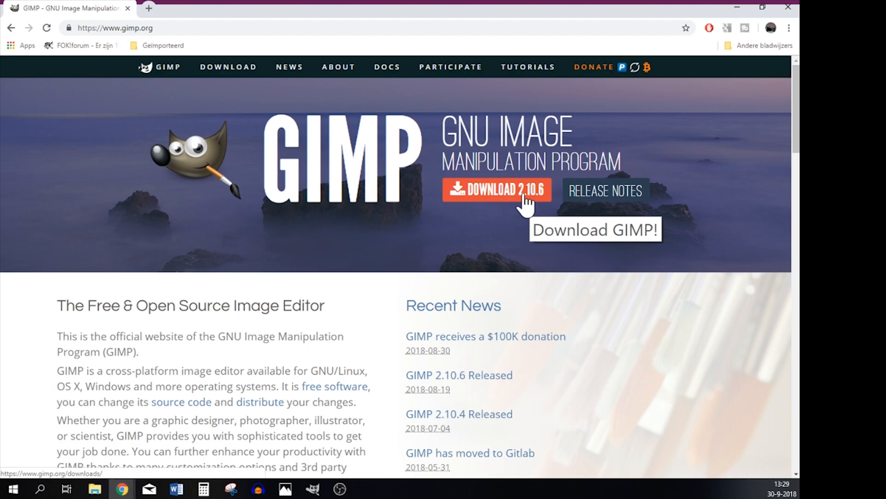
{"action": "left_click", "coordinate": [494, 190]}
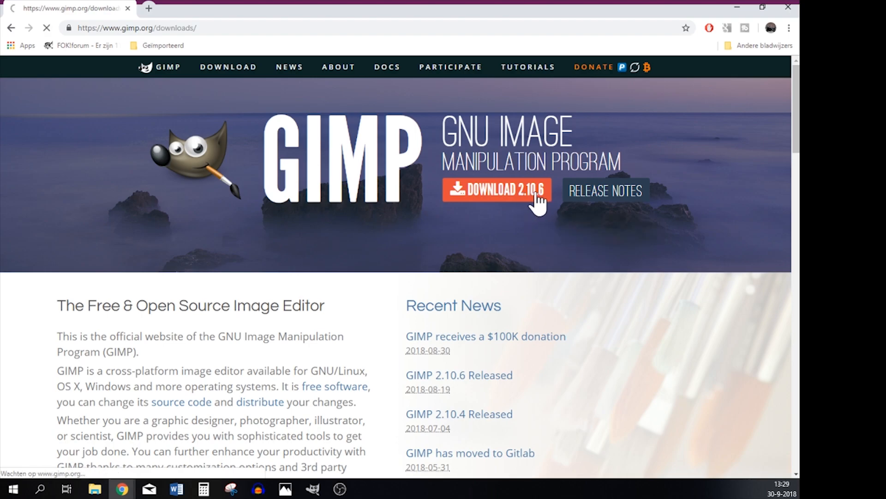
{"action": "left_click", "coordinate": [499, 191]}
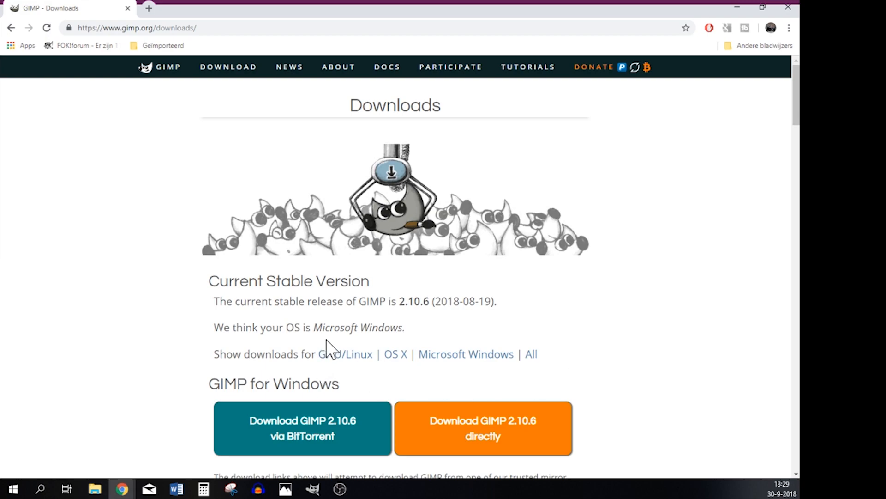
{"action": "mouse_move", "coordinate": [457, 341]}
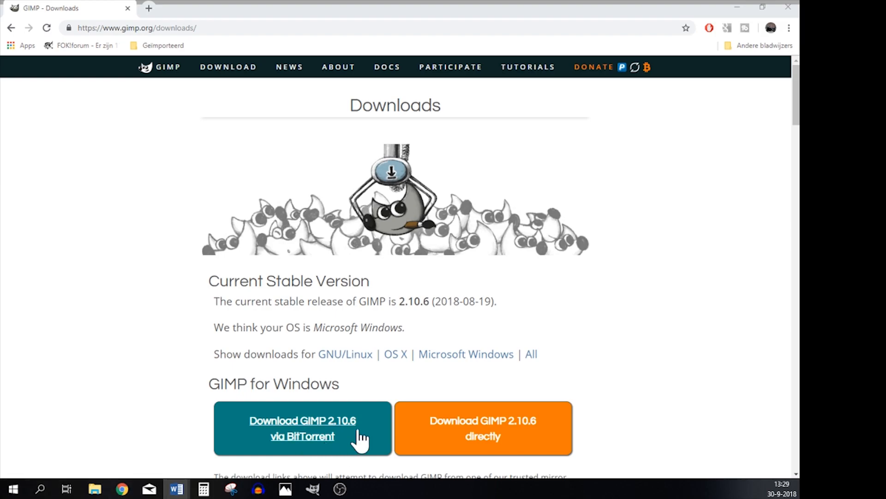
{"action": "left_click", "coordinate": [312, 488]}
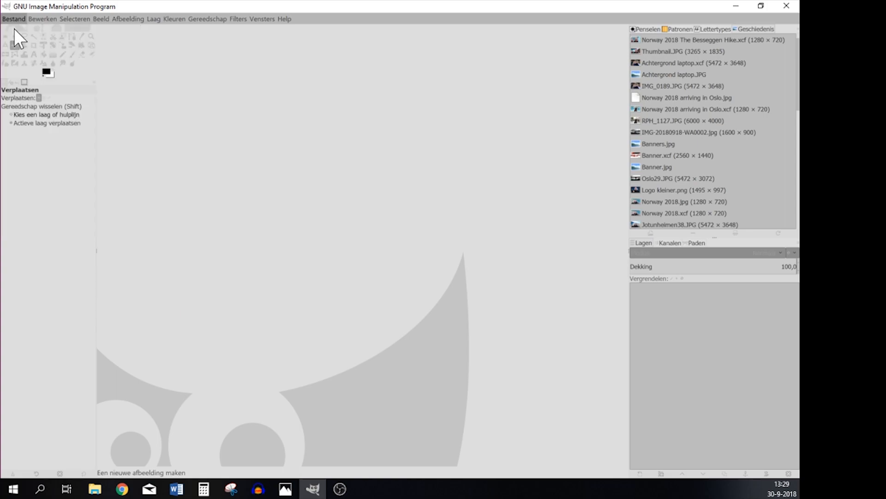
Create a new 1280 × 720 image with Fill set to Transparency via File > New.
{"action": "left_click", "coordinate": [11, 20]}
{"action": "type", "text": "1280"}
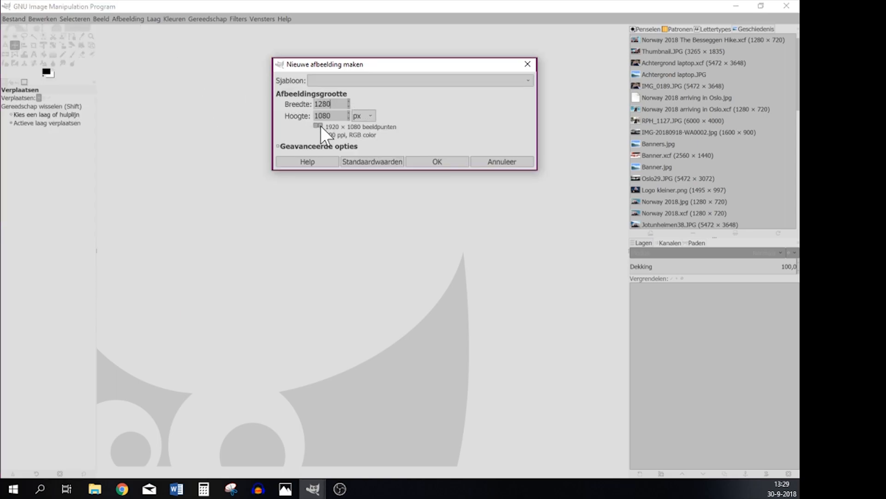
{"action": "type", "text": "720"}
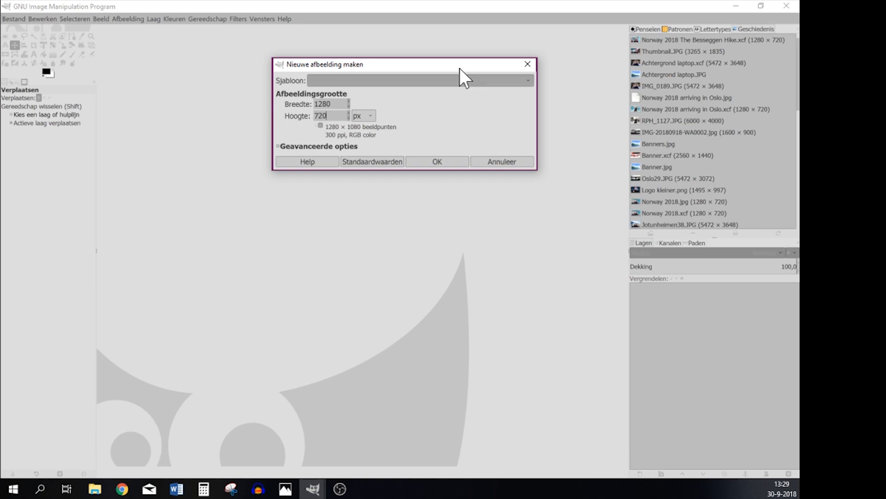
{"action": "left_click", "coordinate": [279, 146]}
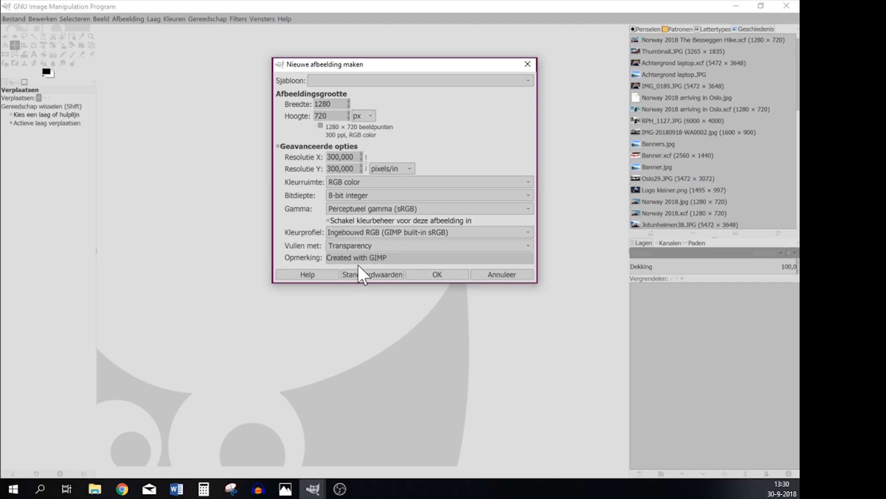
{"action": "left_click", "coordinate": [437, 274]}
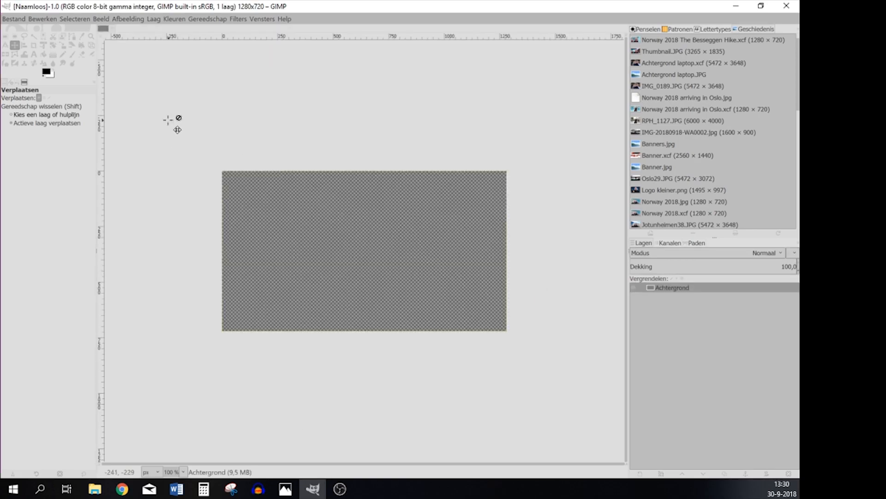
{"action": "mouse_move", "coordinate": [526, 196]}
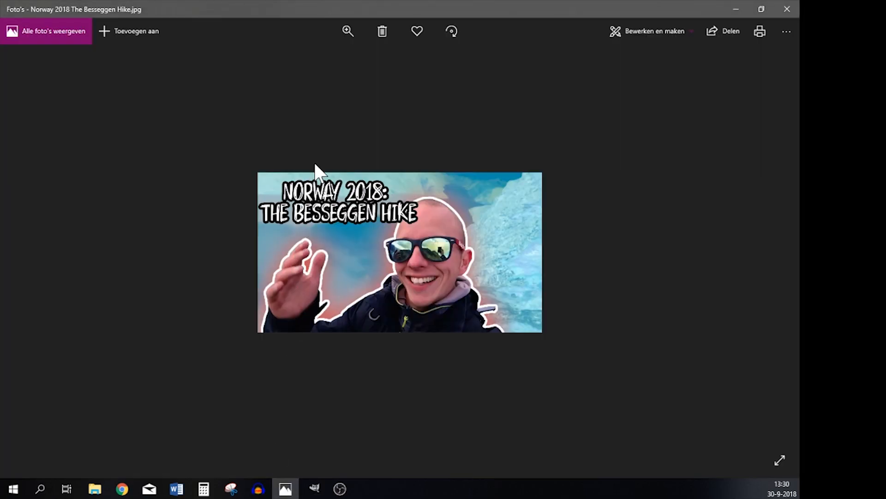
{"action": "mouse_move", "coordinate": [376, 347]}
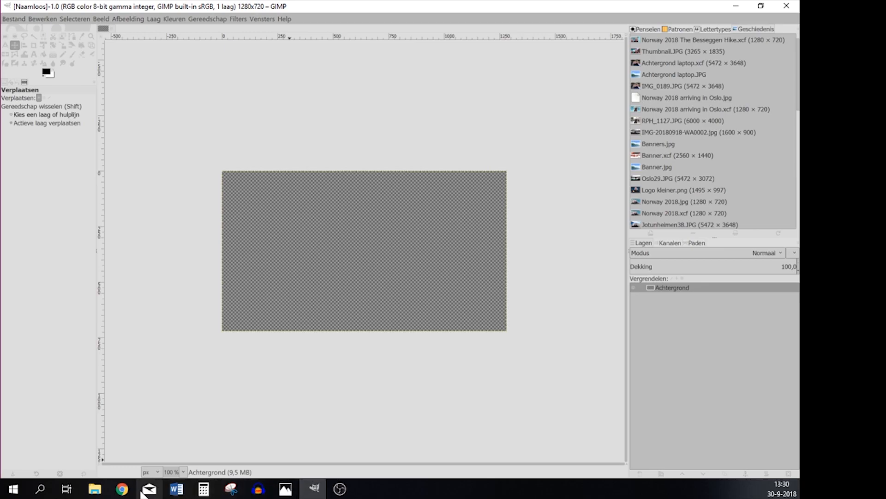
Open the Thumbnail selfie from the Pictures folder in GIMP via Open with in File Explorer.
{"action": "left_click", "coordinate": [93, 490]}
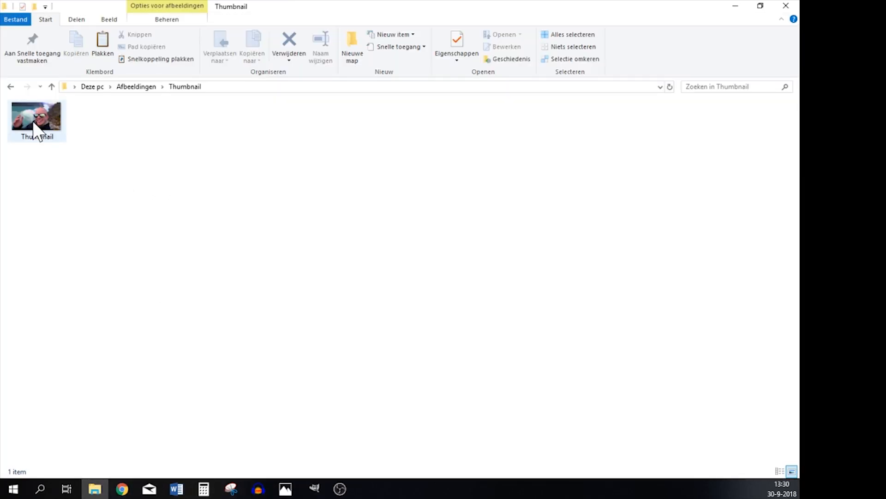
{"action": "right_click", "coordinate": [37, 125]}
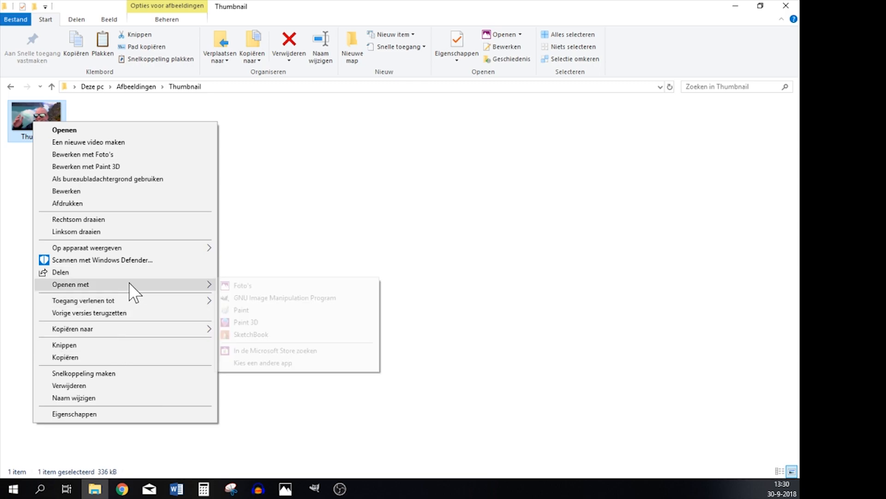
{"action": "mouse_move", "coordinate": [262, 310]}
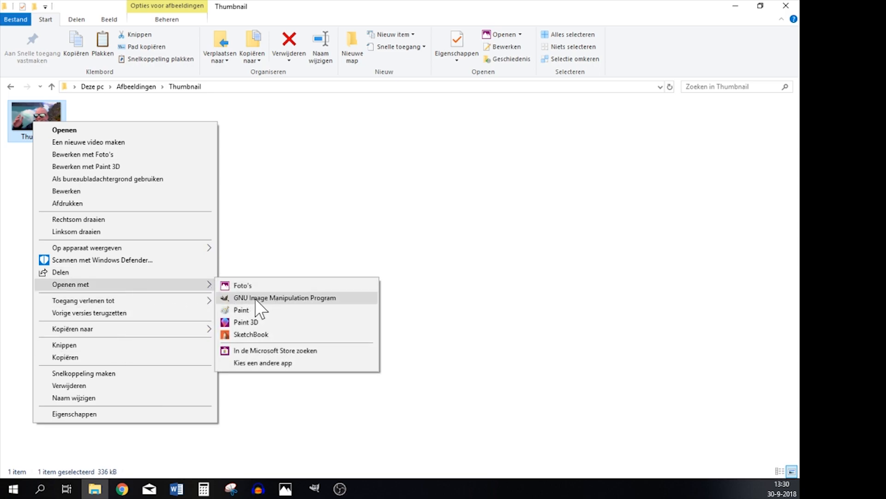
{"action": "left_click", "coordinate": [272, 297]}
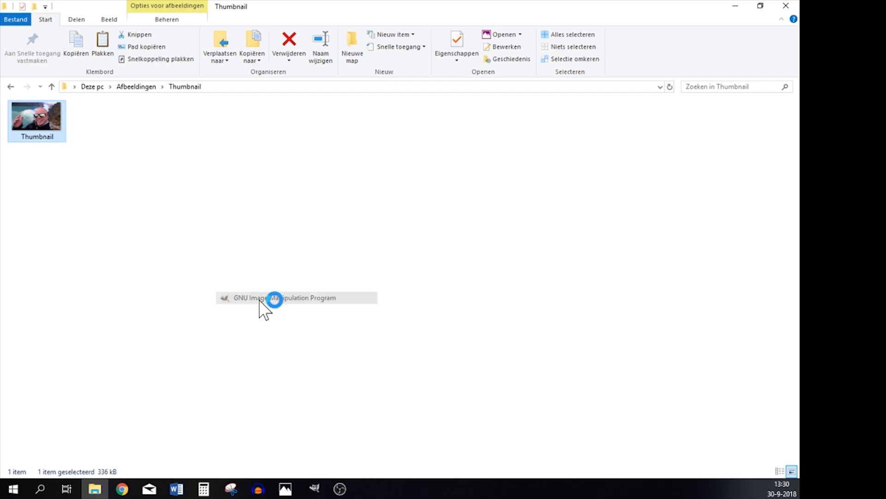
{"action": "left_click", "coordinate": [277, 297]}
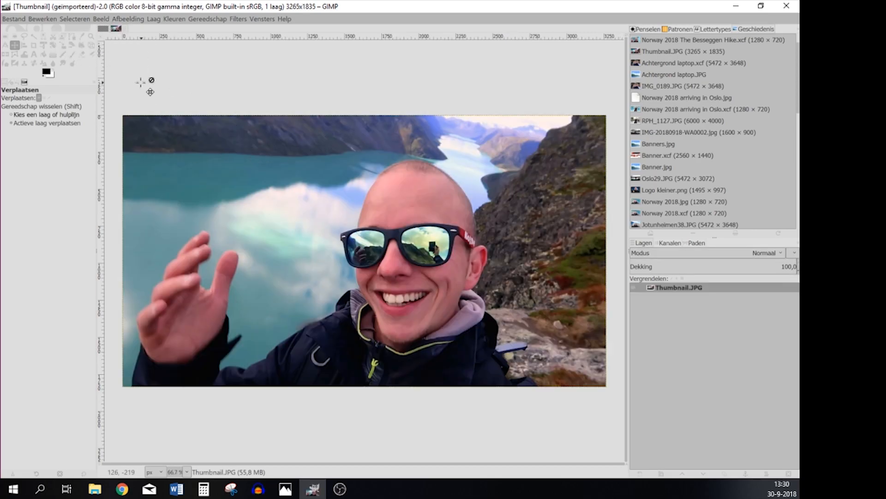
Copy the selfie photo and Paste In Place into the blank 1280 × 720 image as a new layer.
{"action": "left_click", "coordinate": [38, 20]}
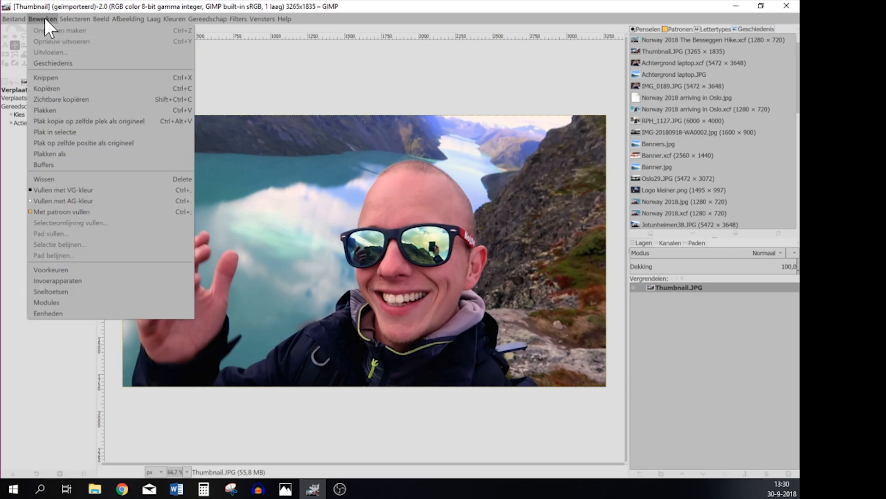
{"action": "mouse_move", "coordinate": [56, 94]}
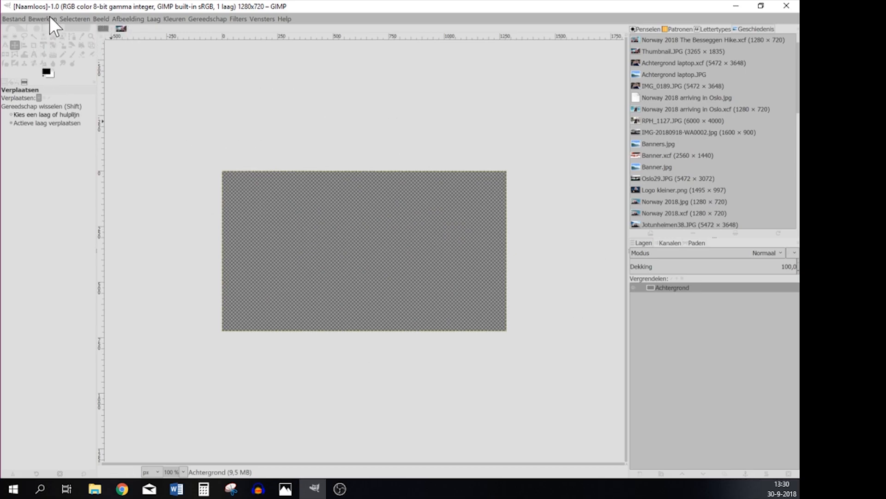
{"action": "left_click", "coordinate": [39, 21]}
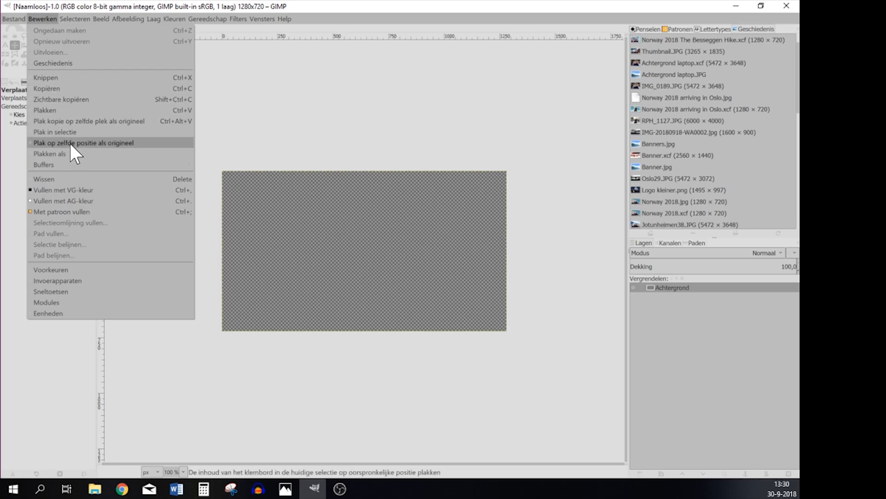
{"action": "left_click", "coordinate": [84, 143]}
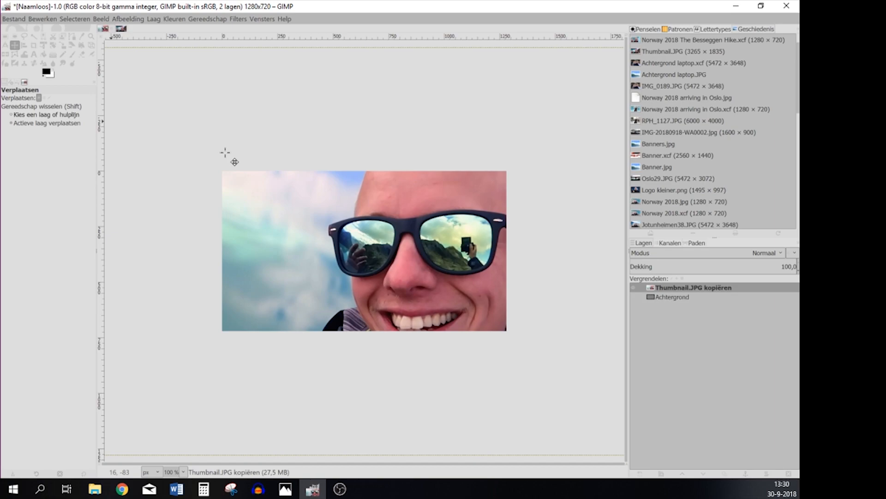
{"action": "mouse_move", "coordinate": [452, 259]}
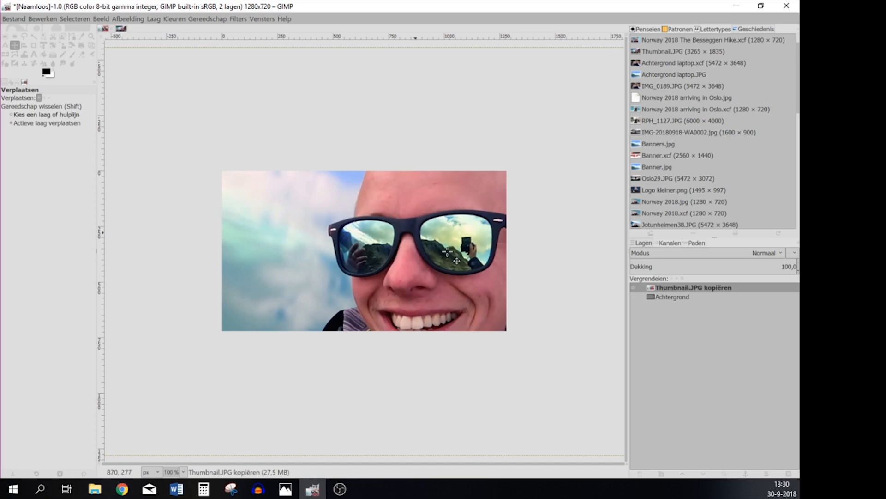
{"action": "mouse_move", "coordinate": [146, 93]}
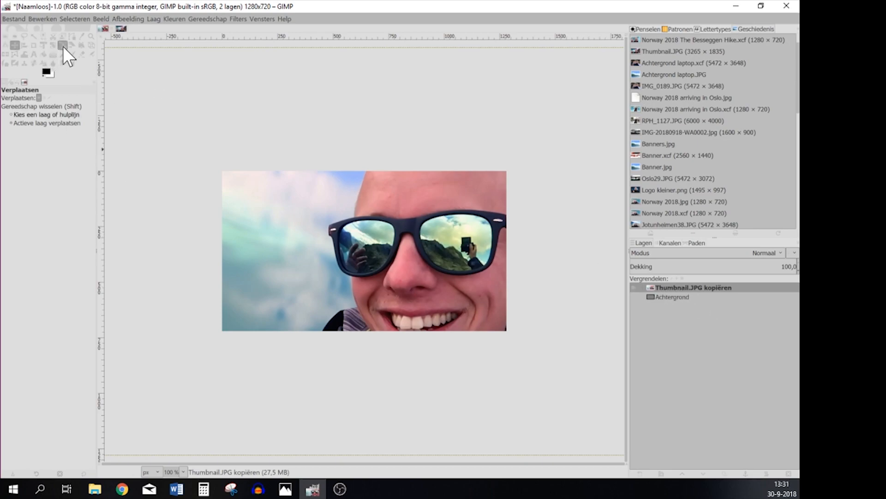
Scale the selfie layer to 1280 × 720 and move it to align with the canvas edges.
{"action": "left_click", "coordinate": [63, 45]}
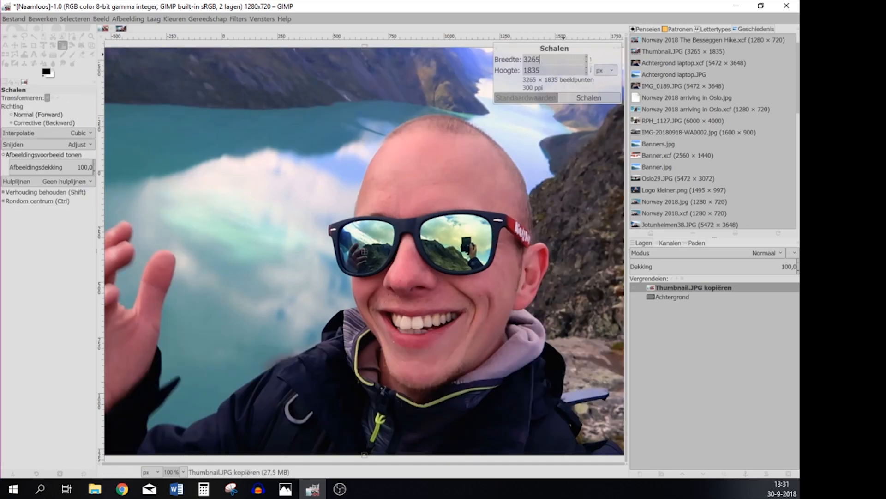
{"action": "type", "text": "1280"}
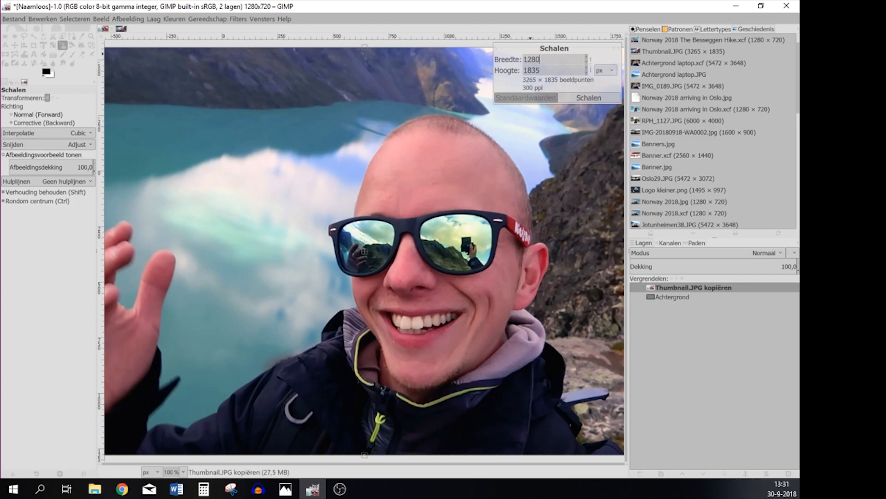
{"action": "type", "text": "720"}
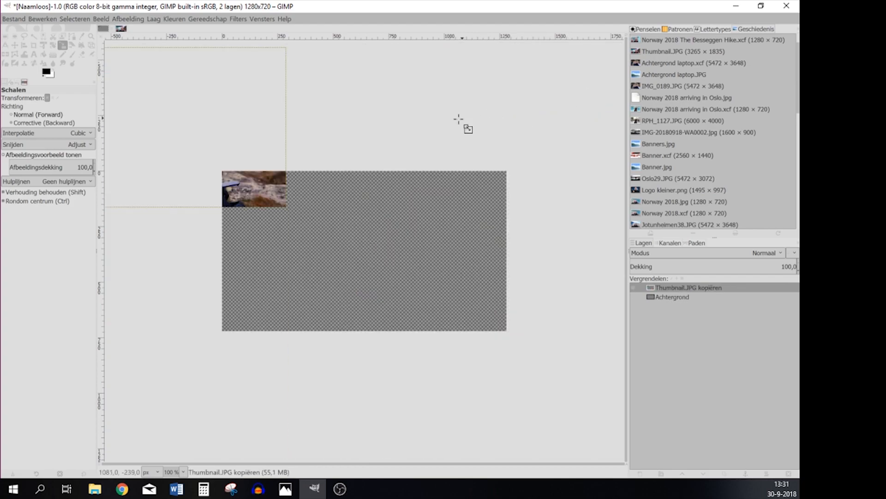
{"action": "mouse_move", "coordinate": [311, 195]}
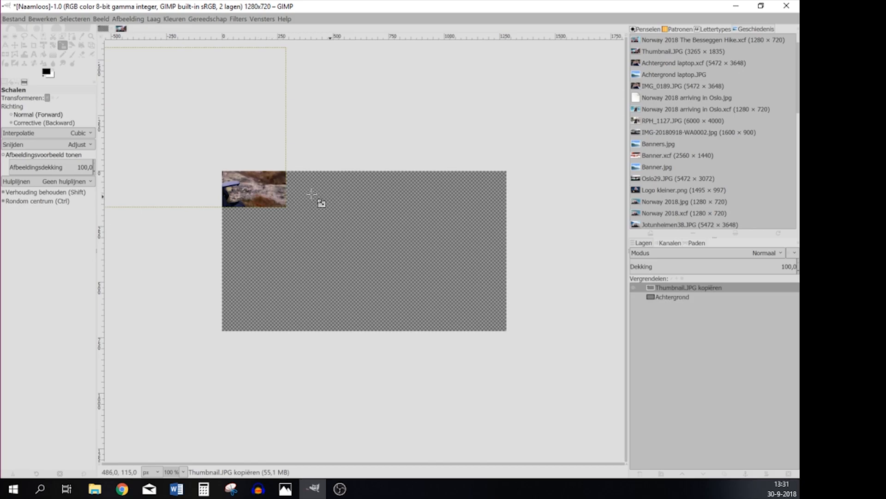
{"action": "left_click", "coordinate": [13, 45]}
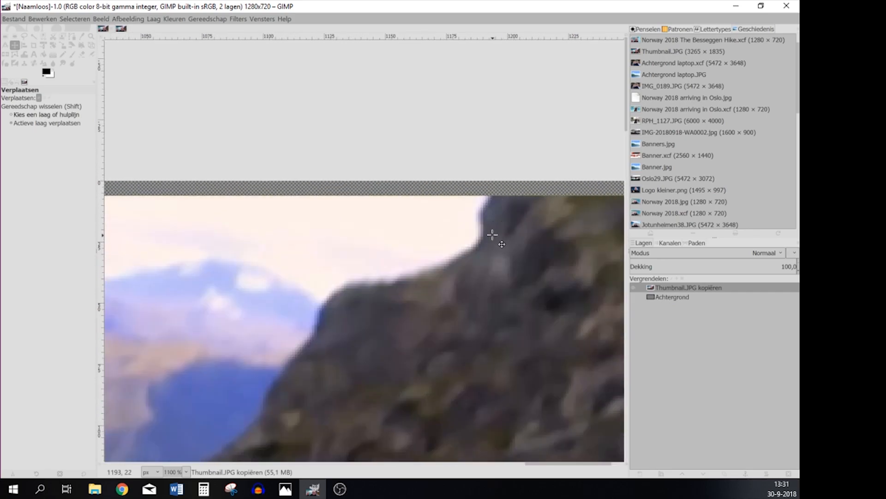
{"action": "left_click_drag", "start_coordinate": [493, 234], "coordinate": [493, 223]}
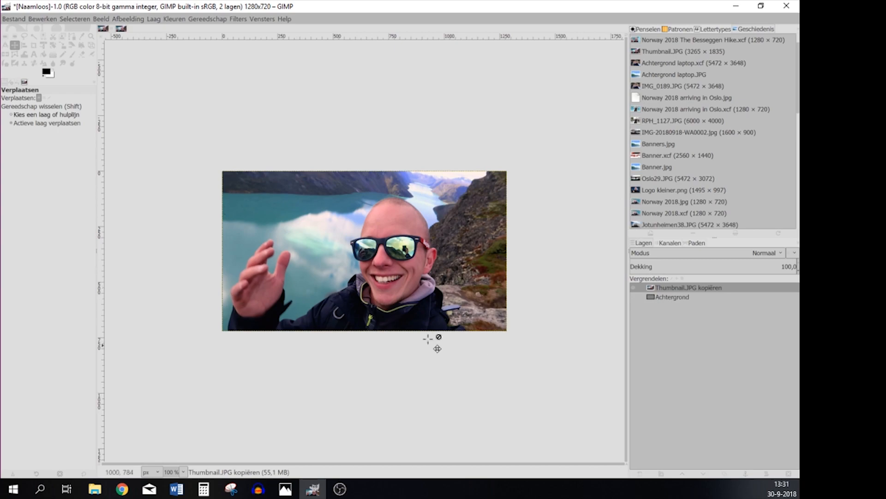
{"action": "mouse_move", "coordinate": [460, 269]}
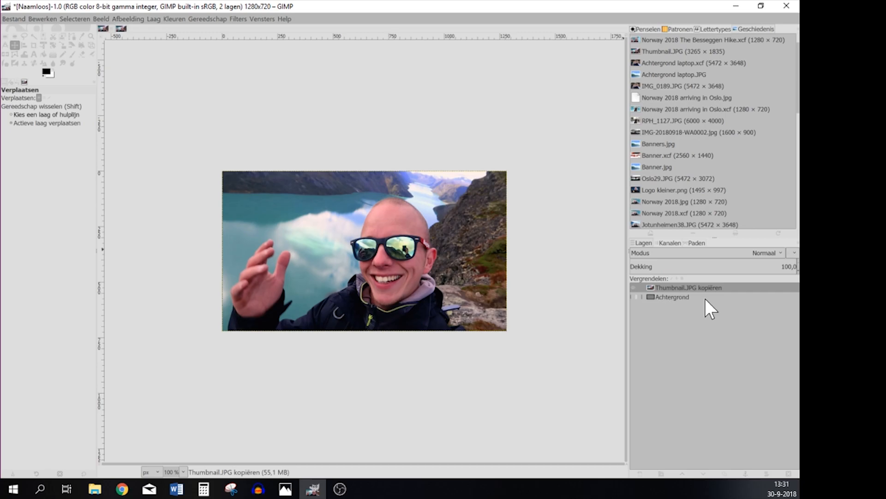
Duplicate the Thumbnail.JPG kopiëren layer so the image has three layers.
{"action": "right_click", "coordinate": [688, 287]}
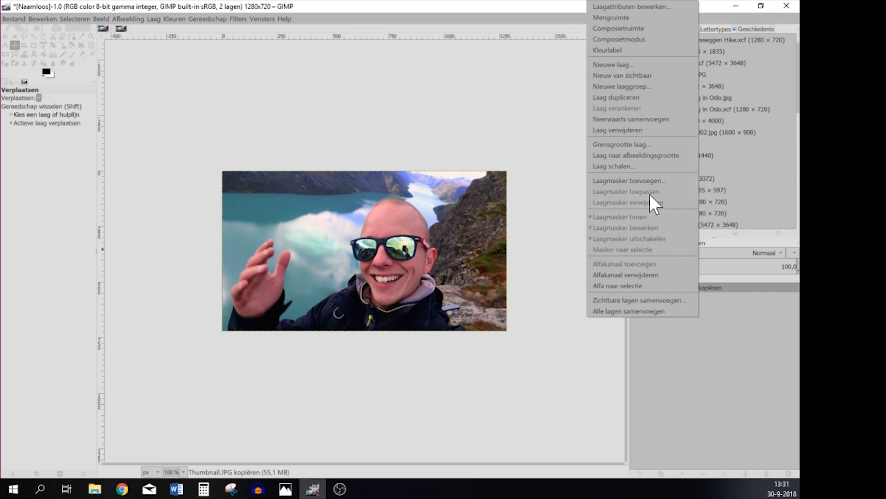
{"action": "mouse_move", "coordinate": [611, 101]}
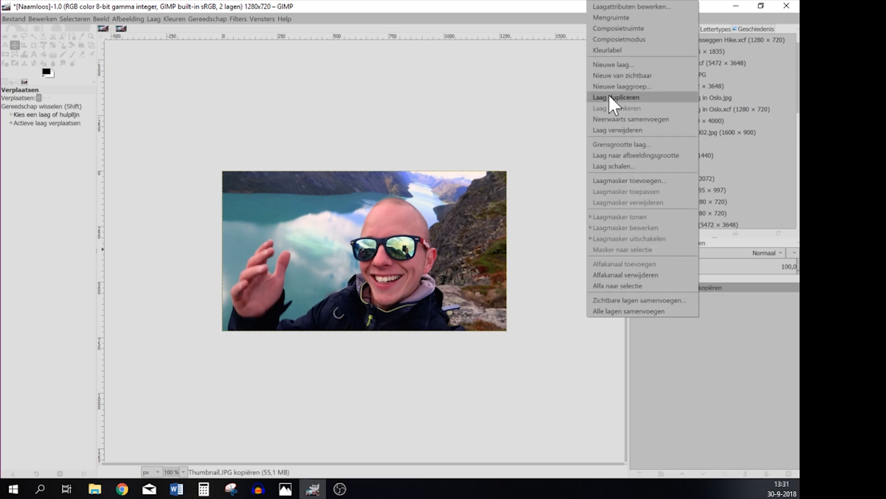
{"action": "left_click", "coordinate": [617, 97]}
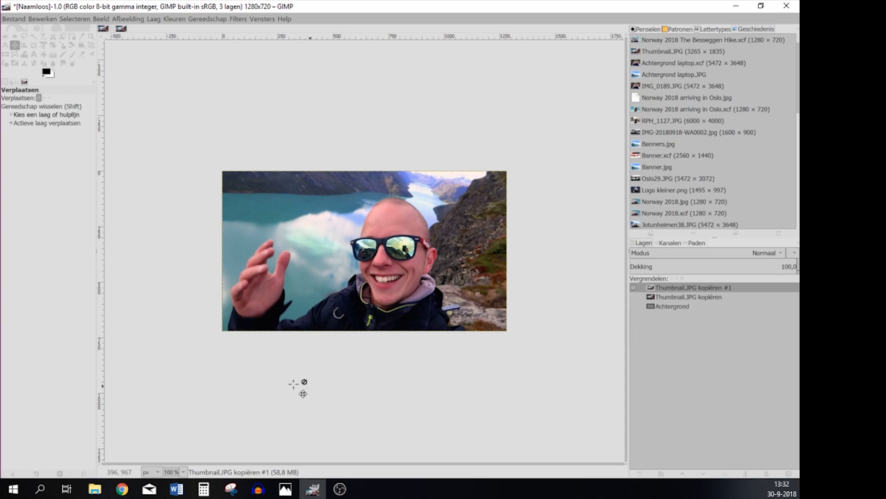
{"action": "mouse_move", "coordinate": [285, 260]}
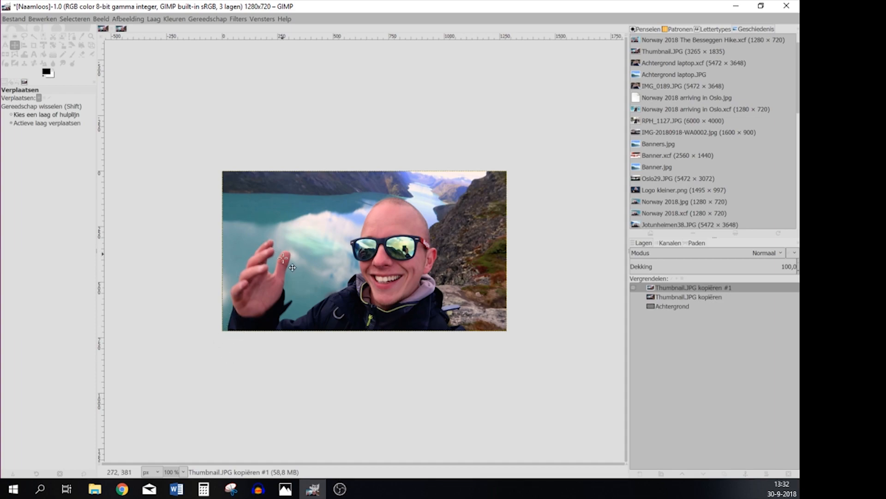
{"action": "mouse_move", "coordinate": [439, 238]}
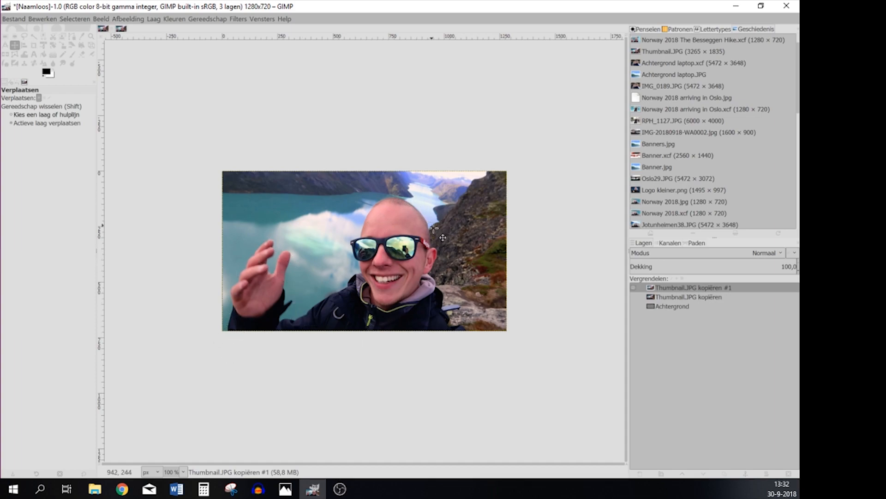
{"action": "mouse_move", "coordinate": [322, 286]}
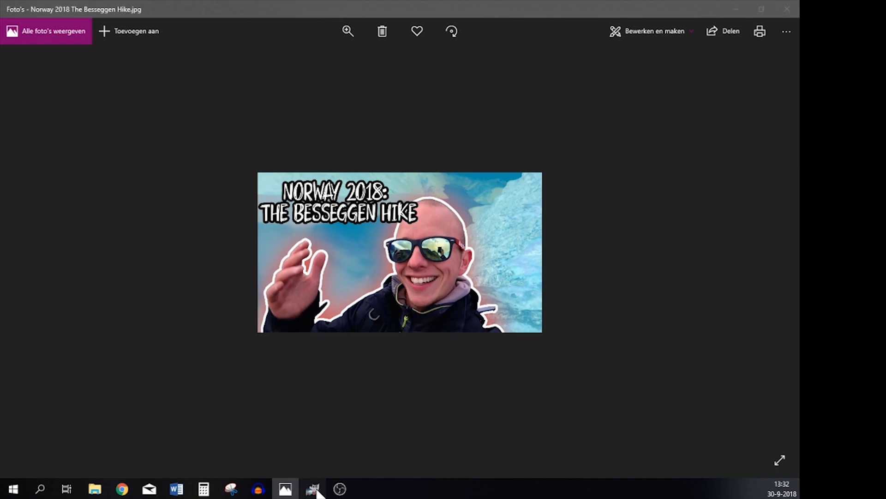
{"action": "left_click", "coordinate": [314, 488]}
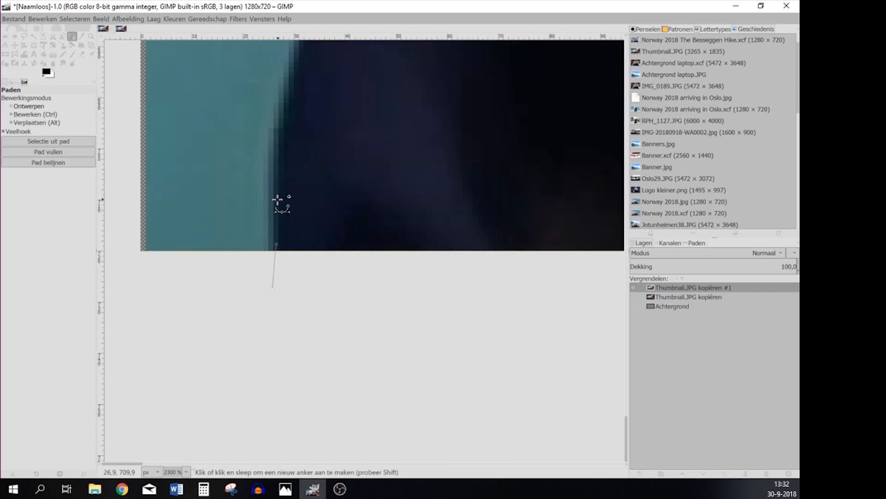
Place path anchor points along the person's edge and down the jacket with the Paths tool.
{"action": "left_click", "coordinate": [288, 98]}
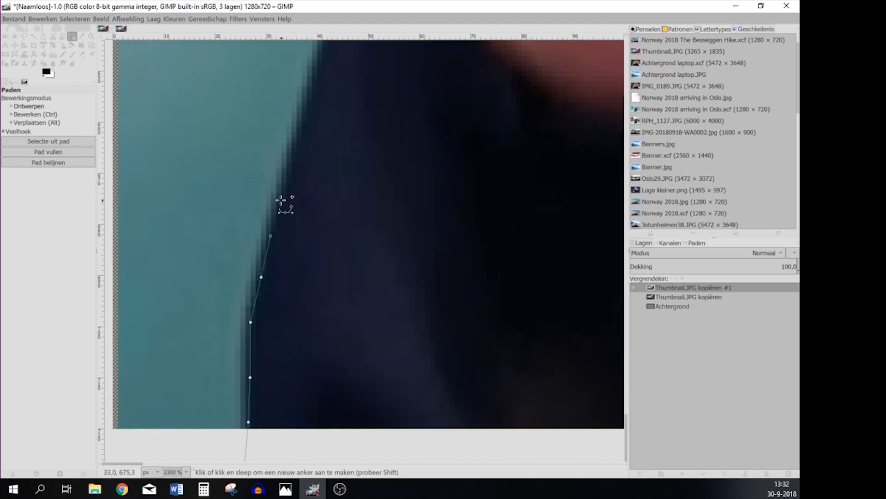
{"action": "left_click", "coordinate": [311, 104]}
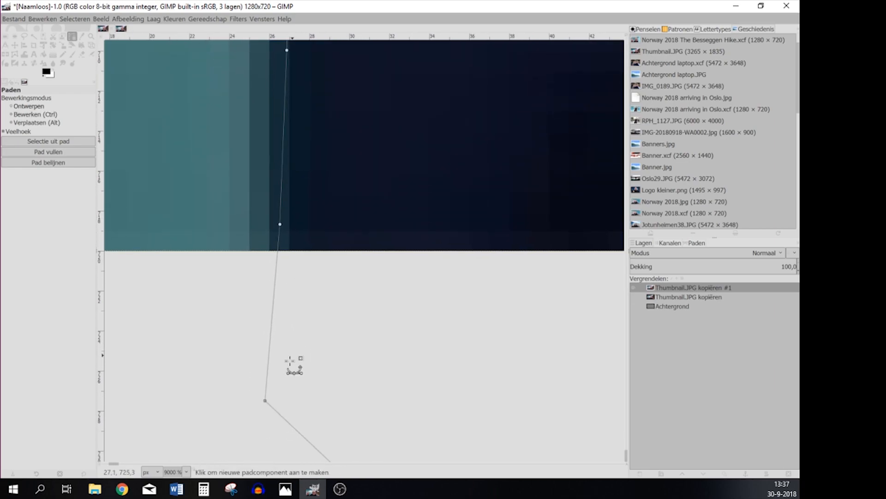
{"action": "mouse_move", "coordinate": [290, 393]}
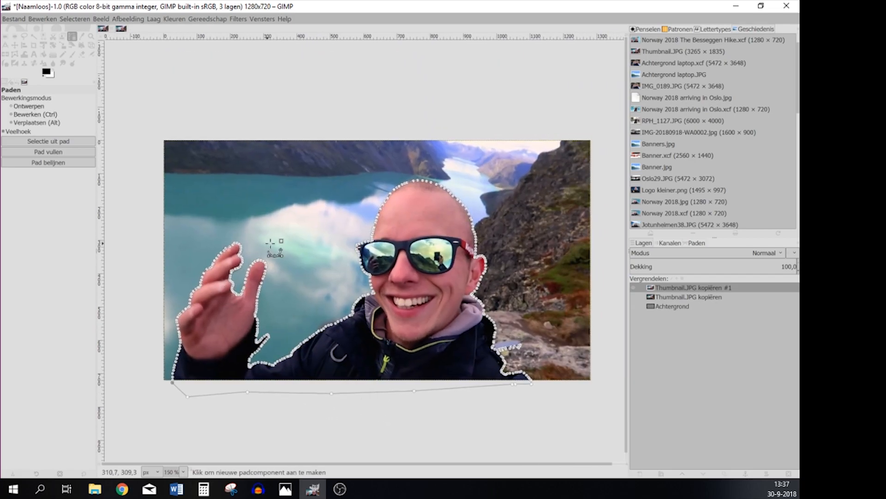
{"action": "mouse_move", "coordinate": [378, 225]}
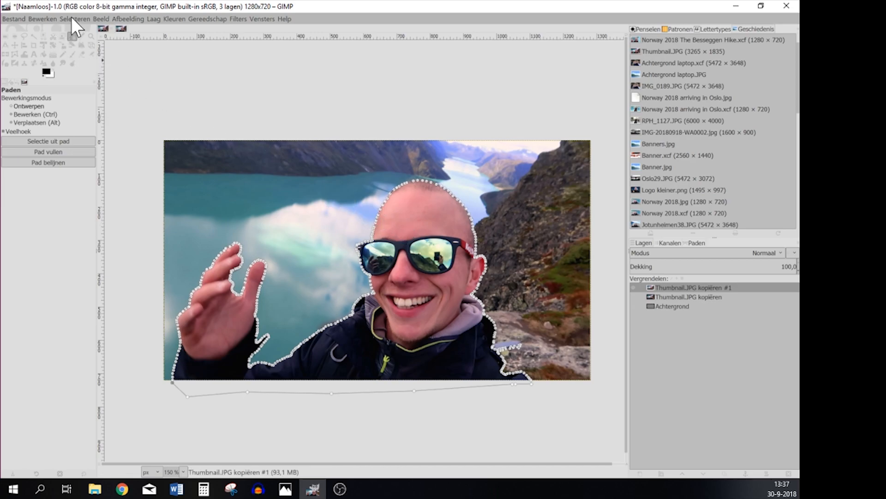
Invert the selection and delete the scenery around the person on the top layer.
{"action": "left_click", "coordinate": [78, 20]}
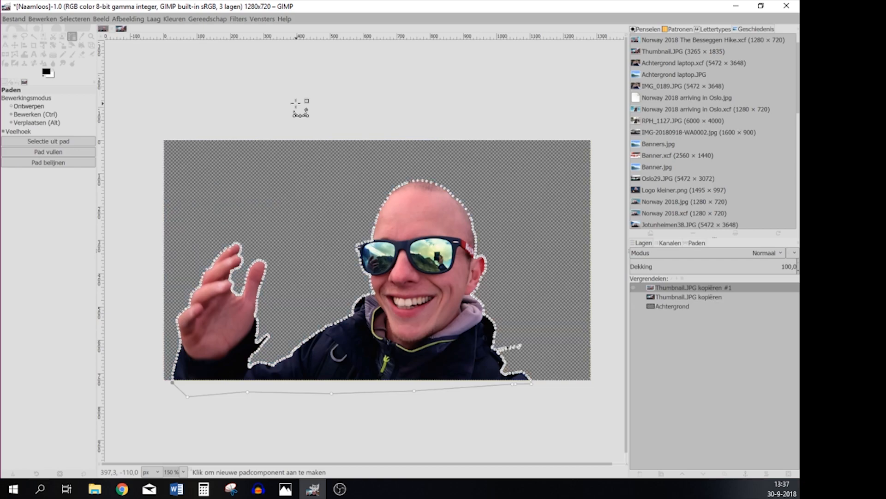
{"action": "mouse_move", "coordinate": [327, 238]}
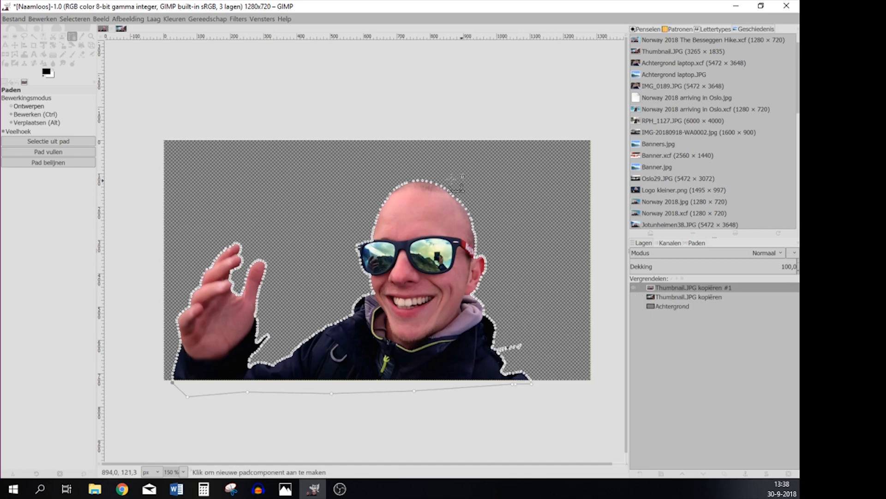
{"action": "mouse_move", "coordinate": [256, 327]}
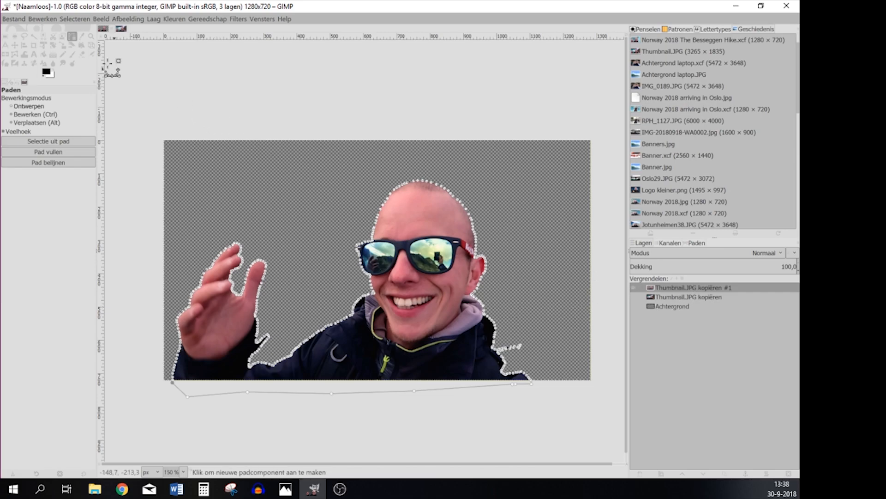
Show the scenery layer again and grow the selection around the person by 10 px.
{"action": "left_click", "coordinate": [76, 20]}
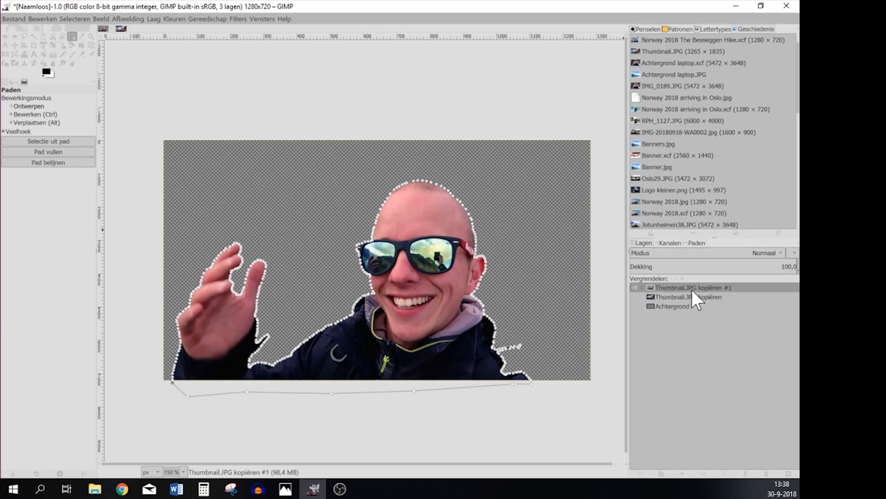
{"action": "right_click", "coordinate": [692, 288]}
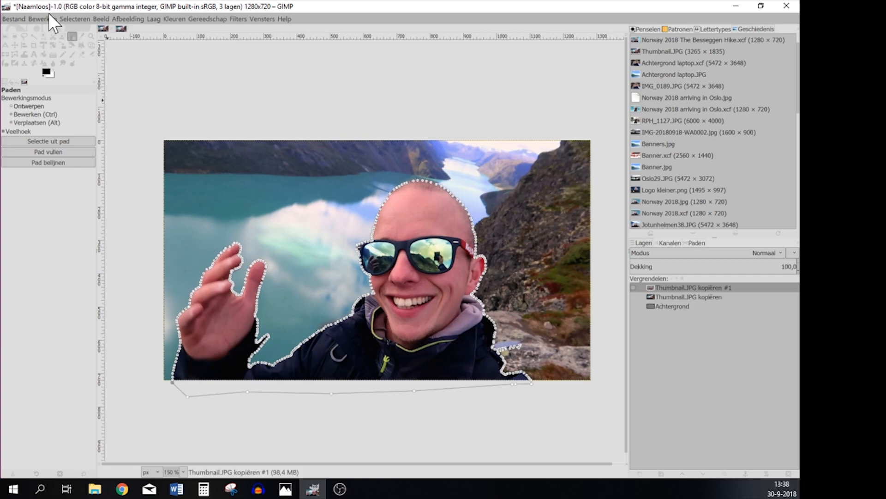
{"action": "left_click", "coordinate": [80, 18]}
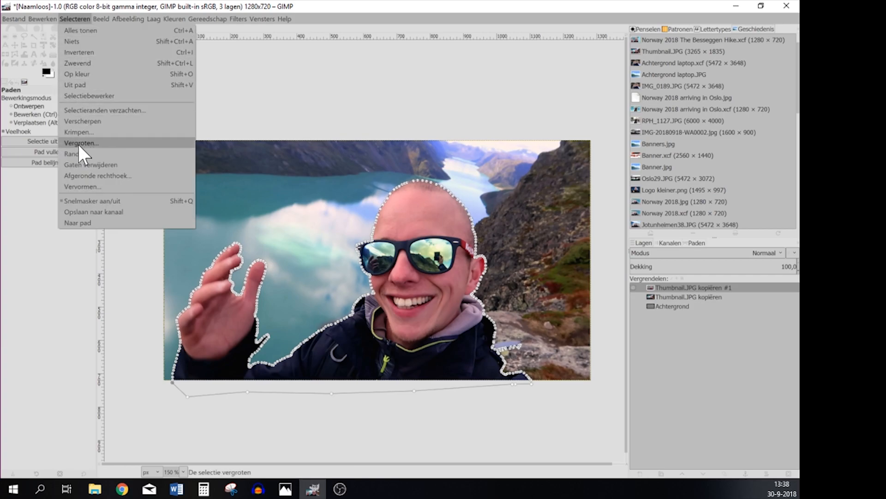
{"action": "left_click", "coordinate": [81, 142]}
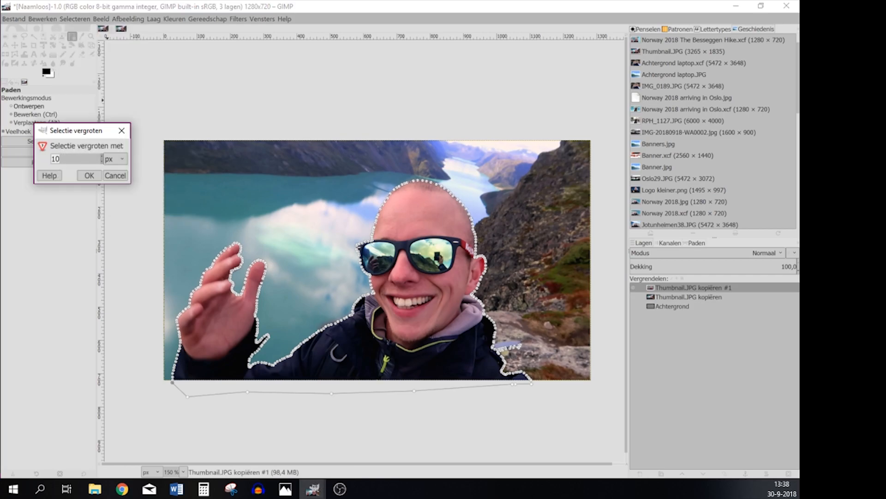
{"action": "left_click", "coordinate": [88, 175]}
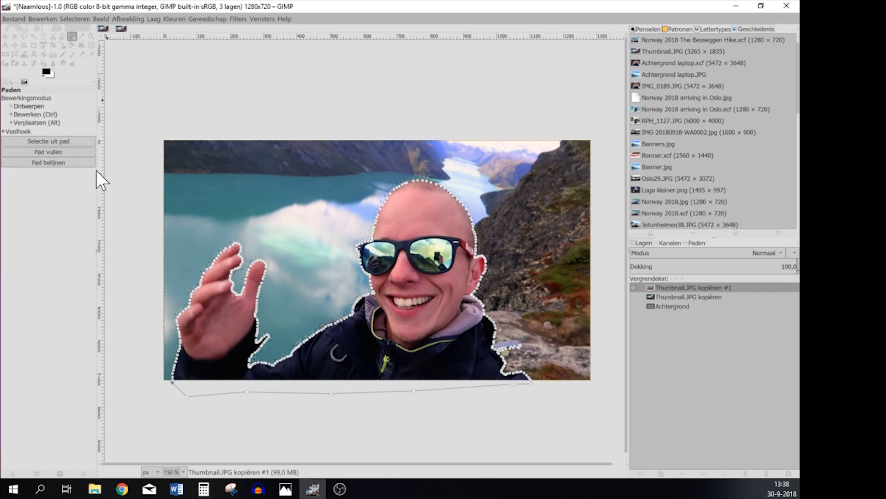
{"action": "mouse_move", "coordinate": [657, 438]}
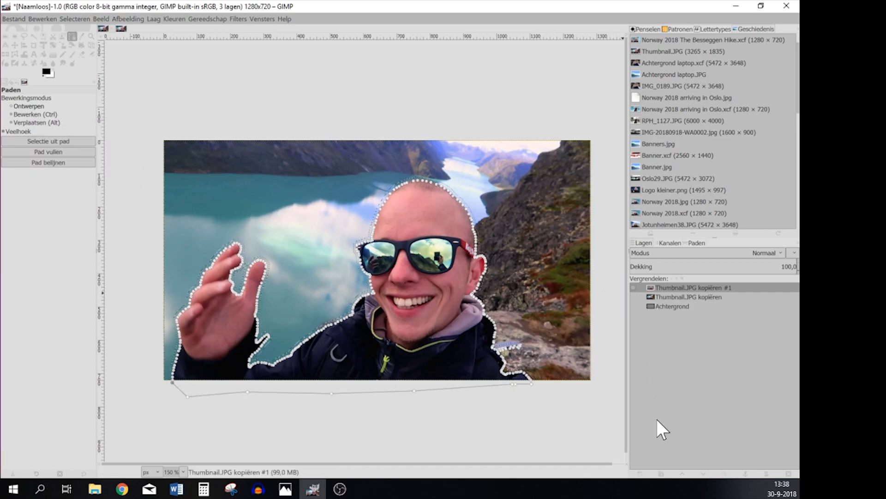
{"action": "mouse_move", "coordinate": [648, 476]}
{"action": "type", "text": "Schad"}
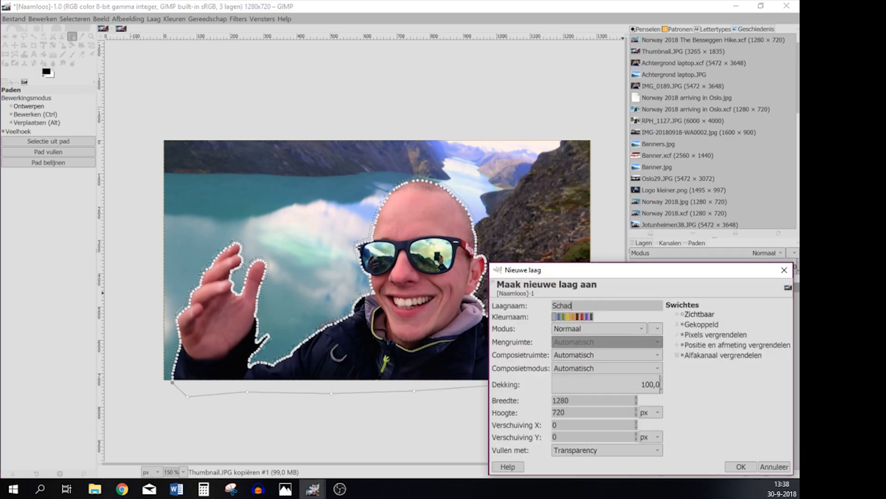
Create the White layer and fill the grown selection with white as an outline.
{"action": "type", "text": "White layer"}
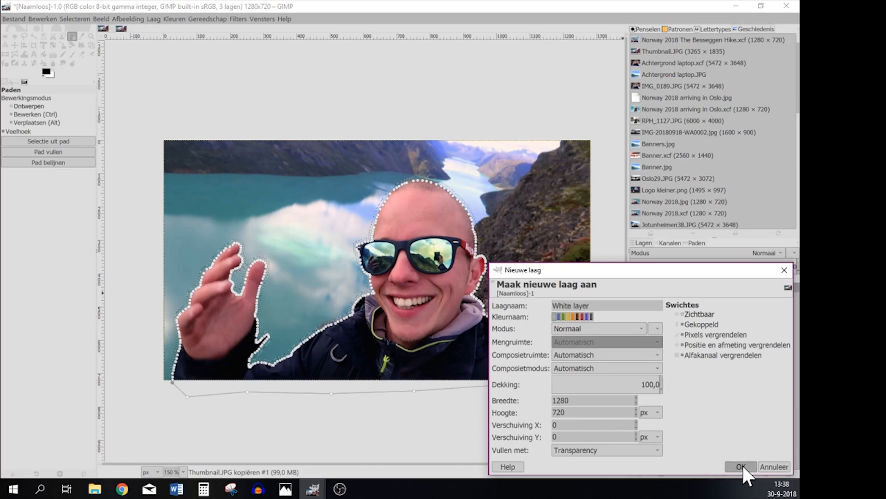
{"action": "left_click", "coordinate": [740, 466]}
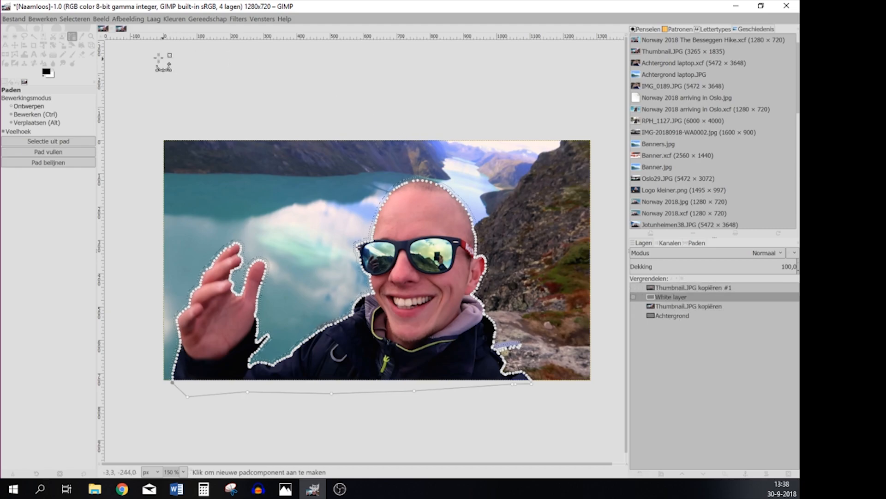
{"action": "left_click", "coordinate": [39, 21]}
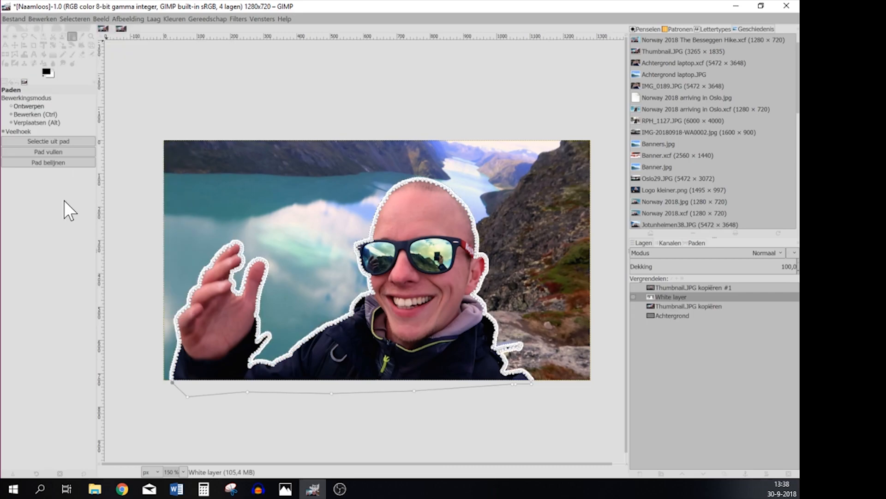
{"action": "mouse_move", "coordinate": [493, 301]}
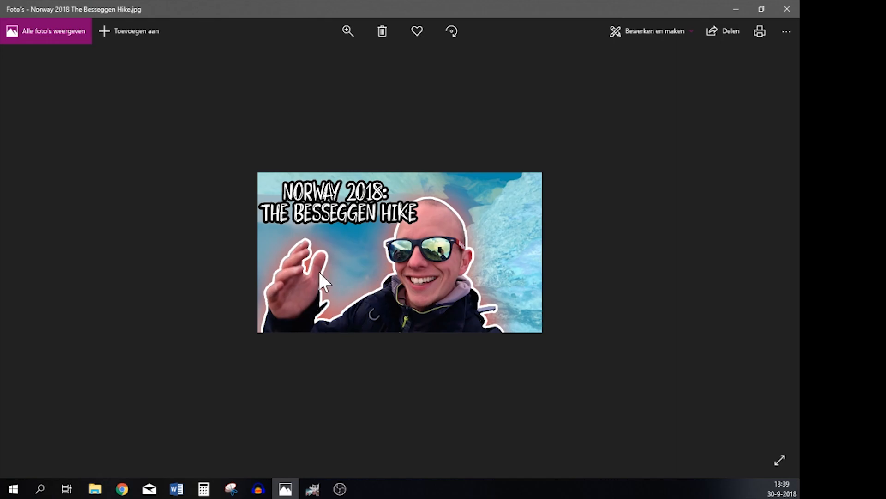
Switch back from the Photos reference to the GIMP thumbnail project.
{"action": "left_click", "coordinate": [315, 488]}
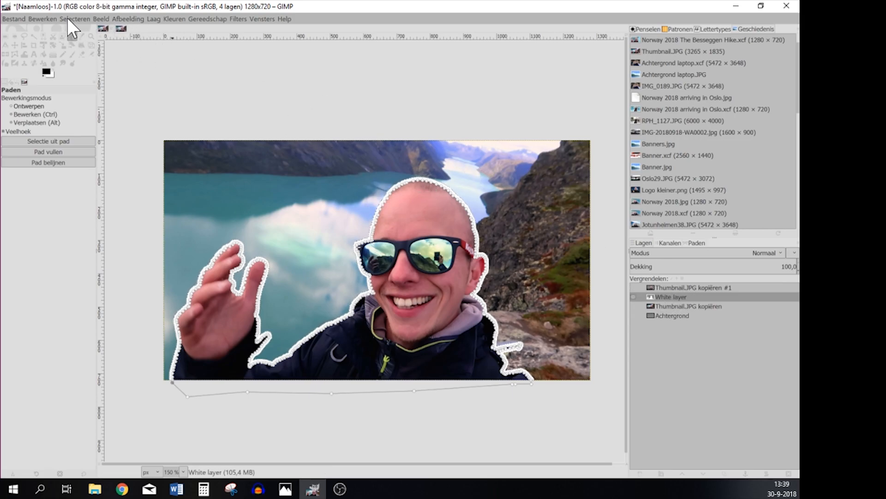
Create a new transparent layer named Red layer below the White layer.
{"action": "left_click", "coordinate": [73, 20]}
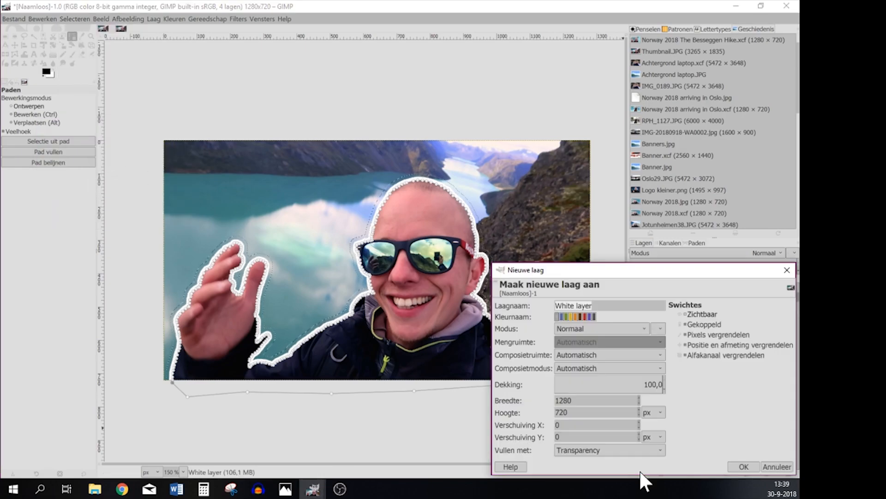
{"action": "type", "text": "Red"}
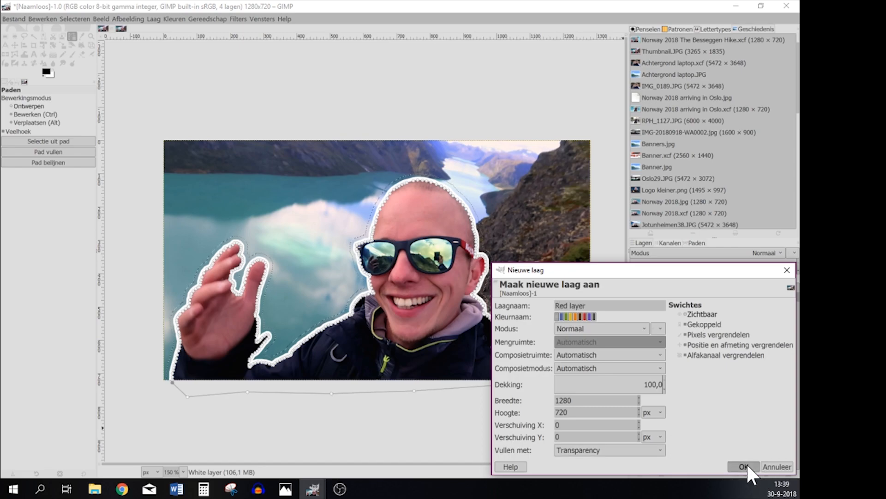
{"action": "left_click", "coordinate": [742, 466]}
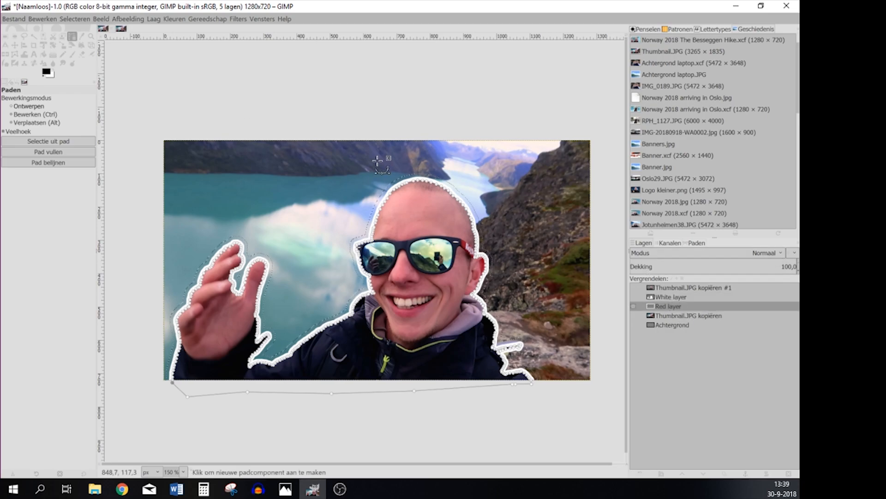
{"action": "left_click", "coordinate": [45, 68]}
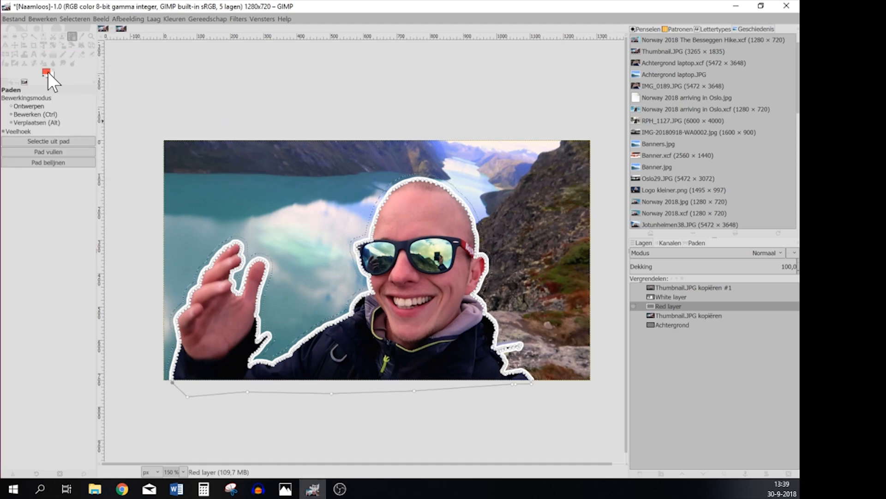
Set the foreground colour to red and fill the selection on the Red layer.
{"action": "left_click", "coordinate": [46, 71]}
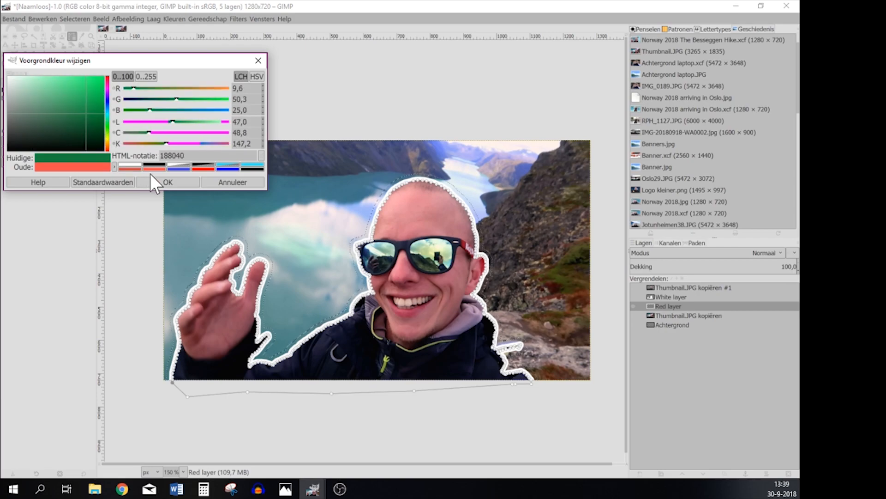
{"action": "left_click", "coordinate": [167, 182]}
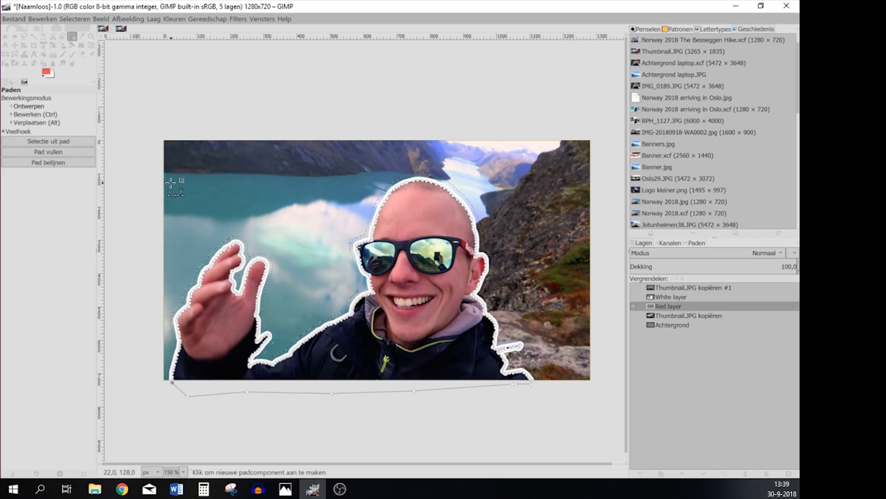
{"action": "left_click", "coordinate": [35, 21]}
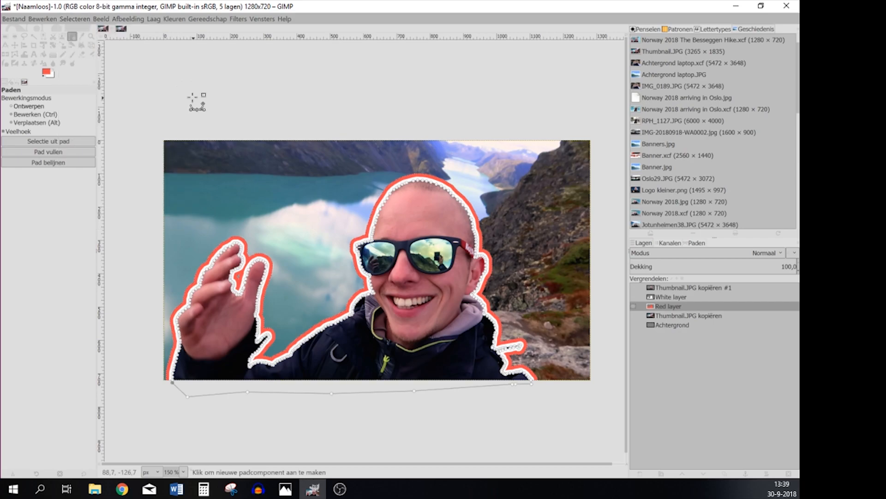
{"action": "mouse_move", "coordinate": [380, 122]}
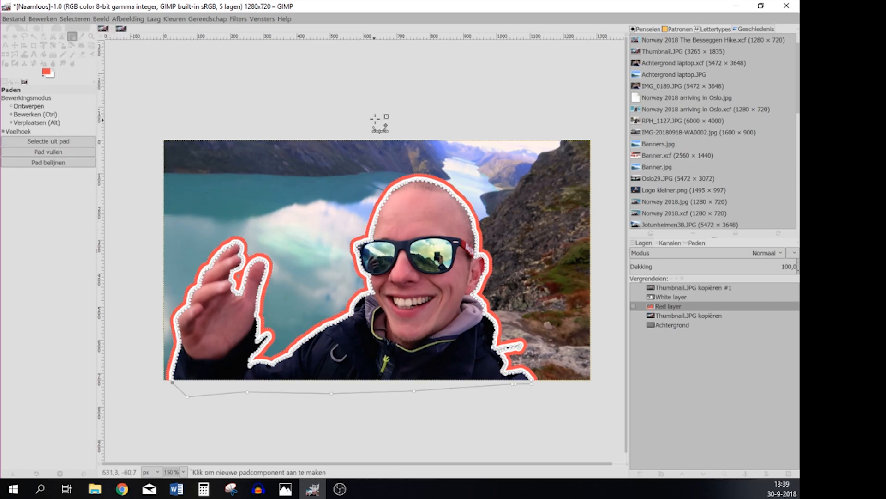
{"action": "mouse_move", "coordinate": [260, 465]}
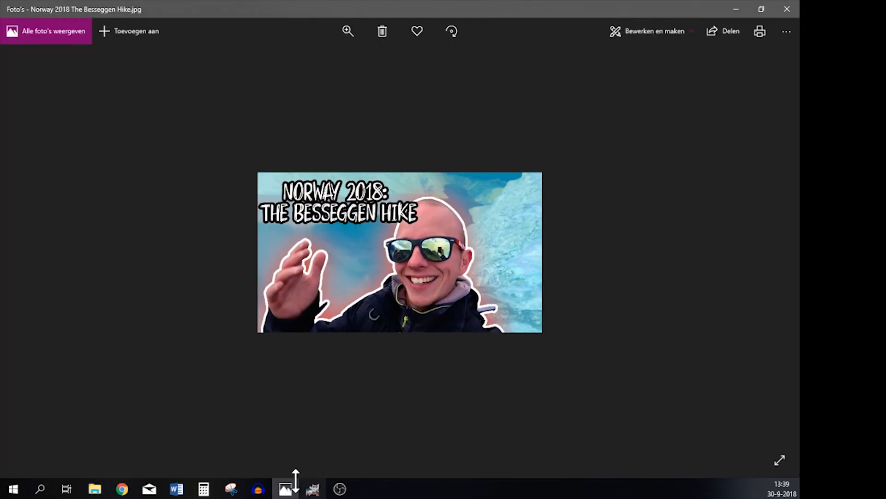
{"action": "left_click", "coordinate": [314, 489]}
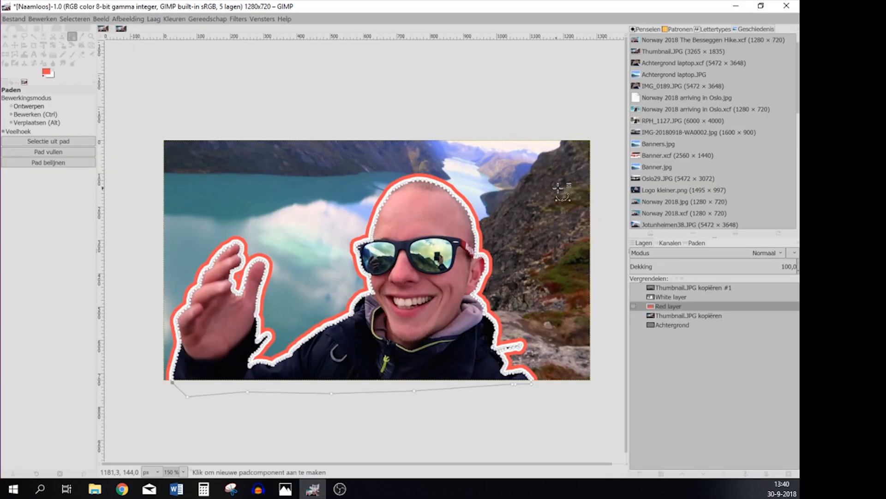
{"action": "mouse_move", "coordinate": [493, 109]}
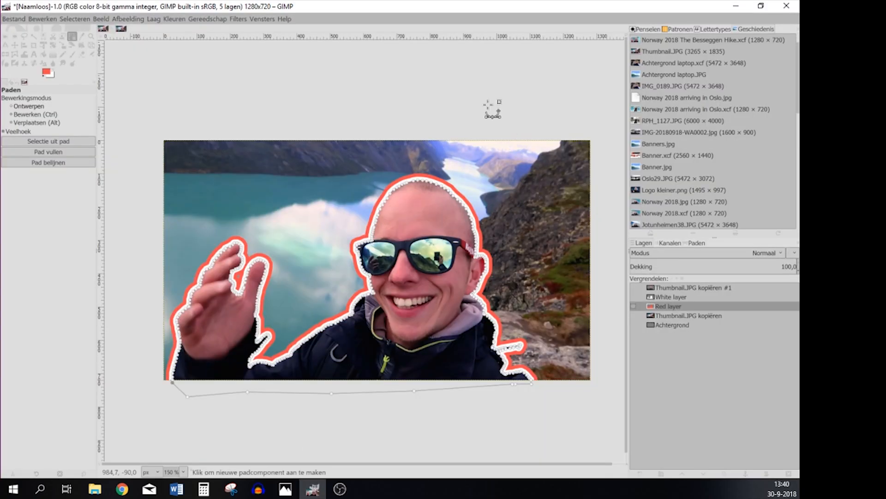
Apply a Gaussian Blur of size 50 to the Red layer for a soft glow.
{"action": "left_click", "coordinate": [238, 19]}
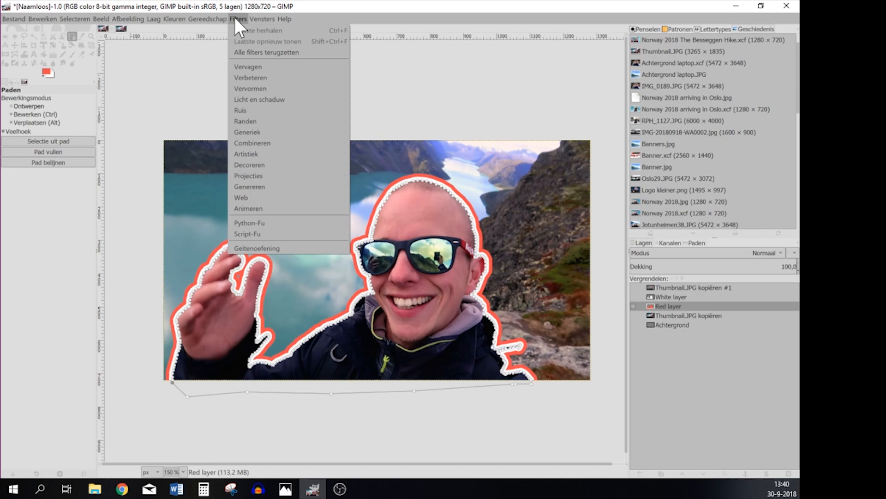
{"action": "mouse_move", "coordinate": [248, 66]}
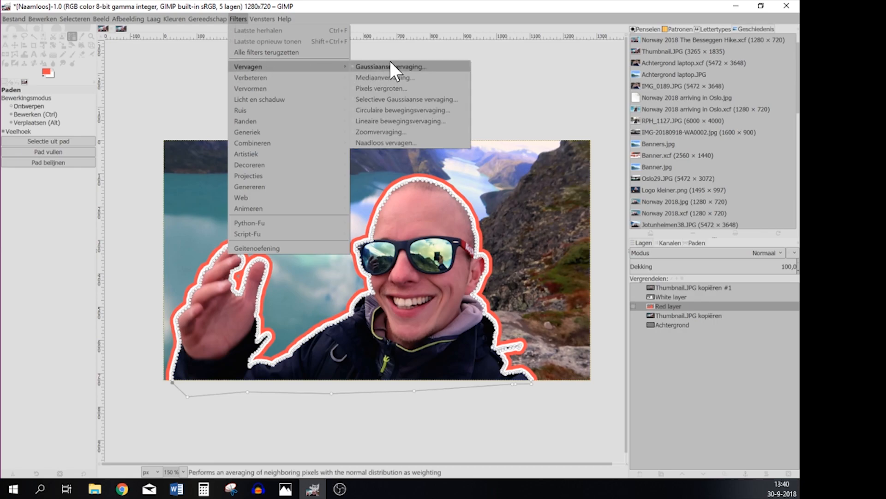
{"action": "left_click", "coordinate": [389, 67]}
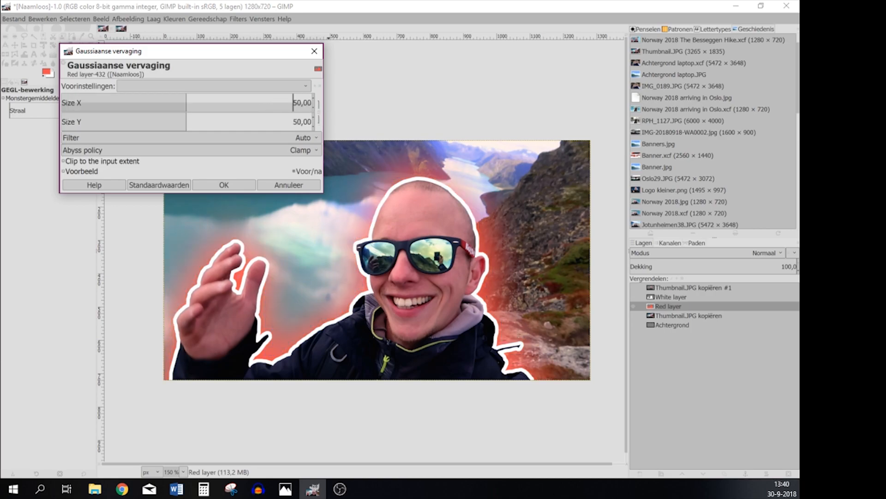
{"action": "left_click", "coordinate": [224, 185]}
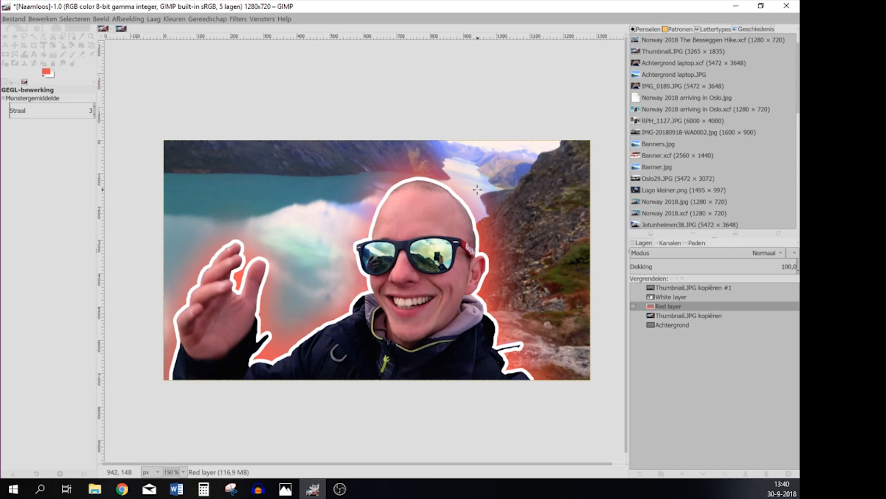
{"action": "mouse_move", "coordinate": [217, 236]}
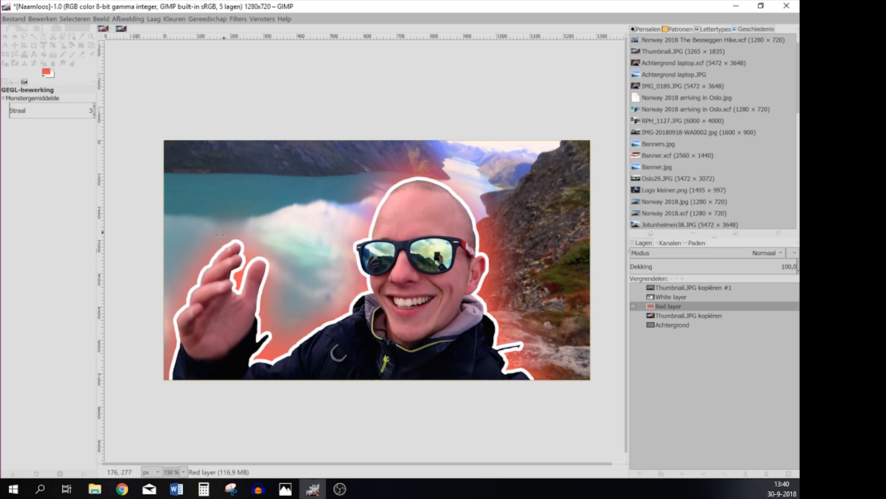
{"action": "mouse_move", "coordinate": [467, 303]}
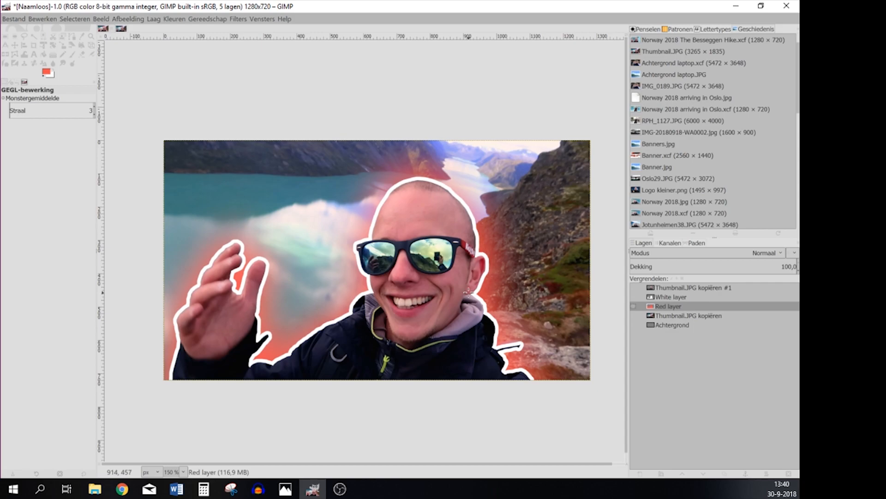
{"action": "mouse_move", "coordinate": [184, 194]}
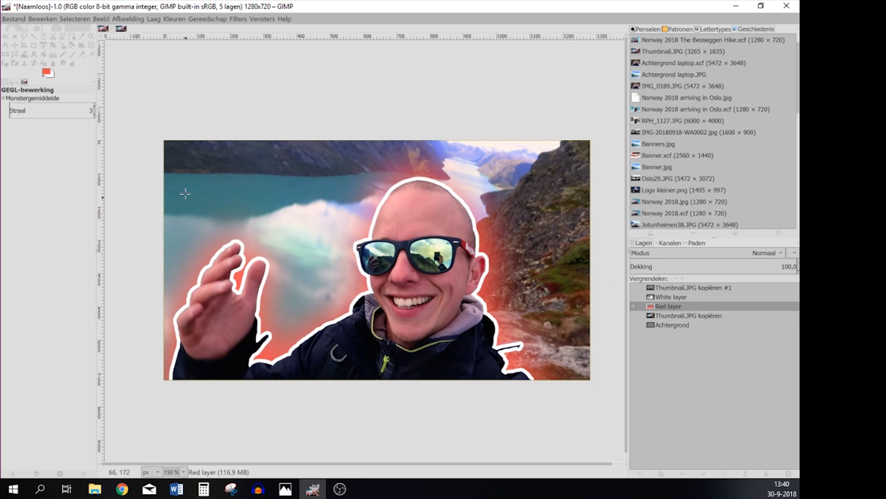
{"action": "mouse_move", "coordinate": [240, 194]}
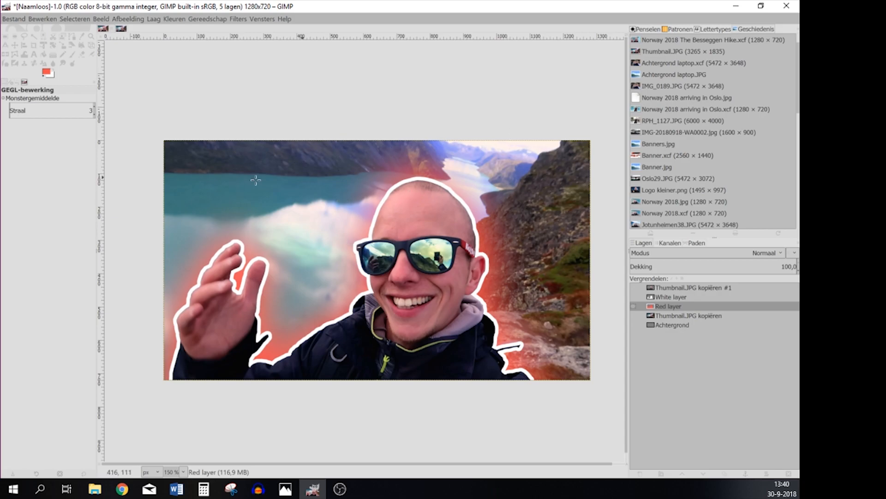
{"action": "mouse_move", "coordinate": [296, 435]}
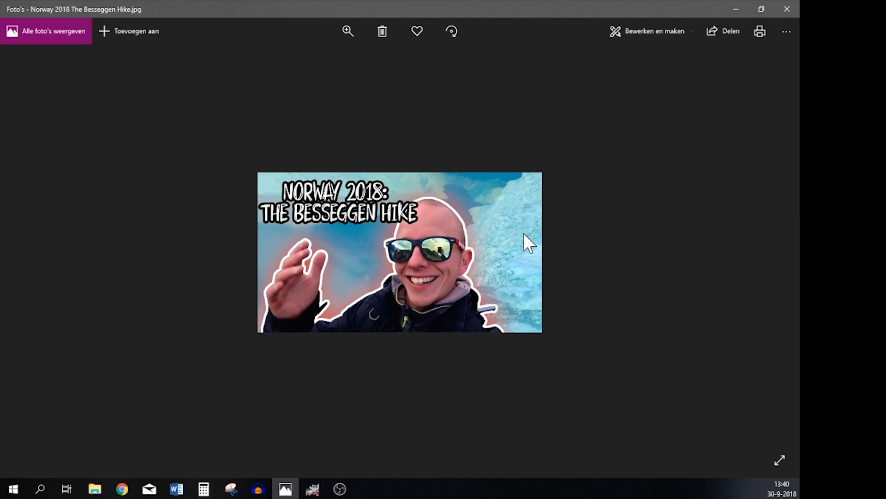
{"action": "mouse_move", "coordinate": [329, 474]}
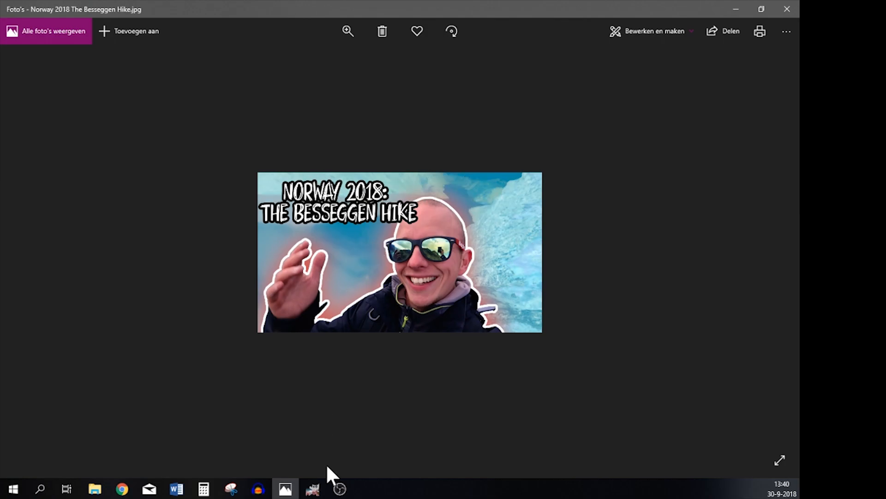
{"action": "left_click", "coordinate": [312, 488]}
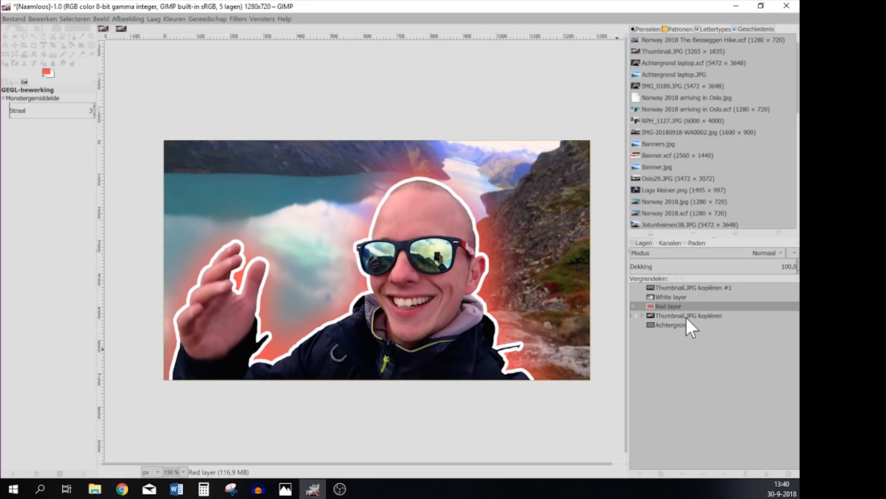
Select the Thumbnail.JPG copy layer and invert its colours to a negative.
{"action": "left_click", "coordinate": [688, 316]}
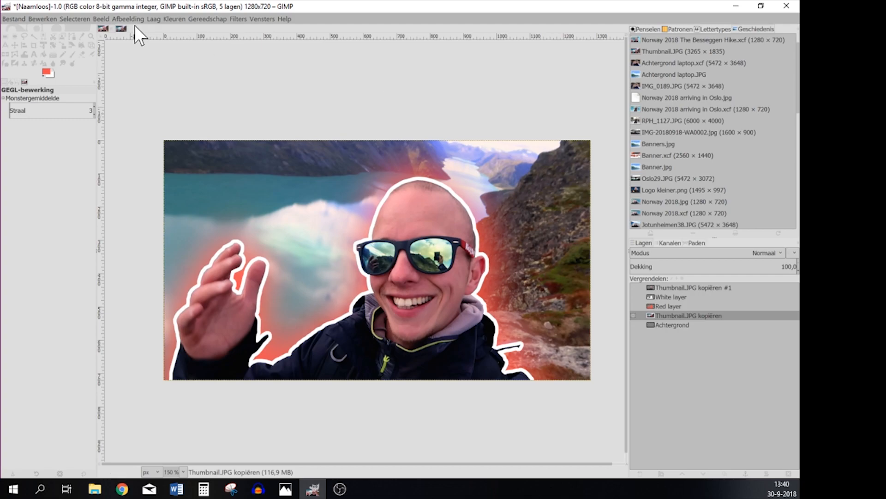
{"action": "mouse_move", "coordinate": [660, 316]}
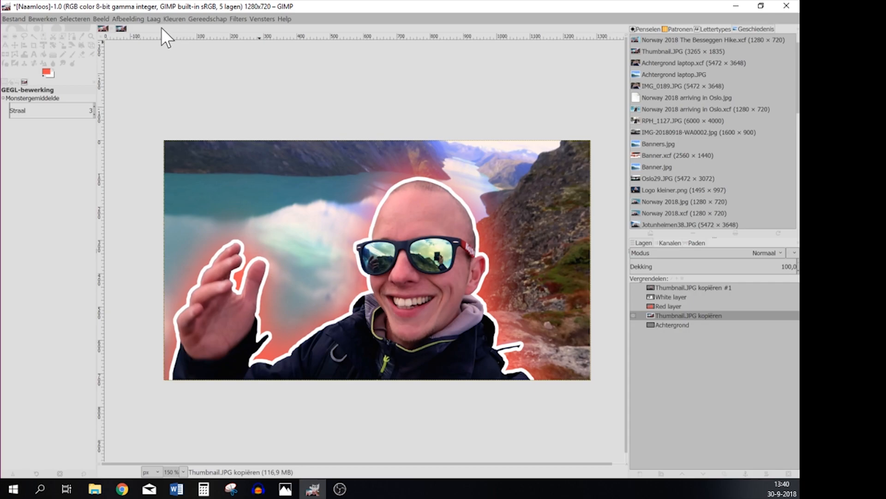
{"action": "left_click", "coordinate": [172, 18]}
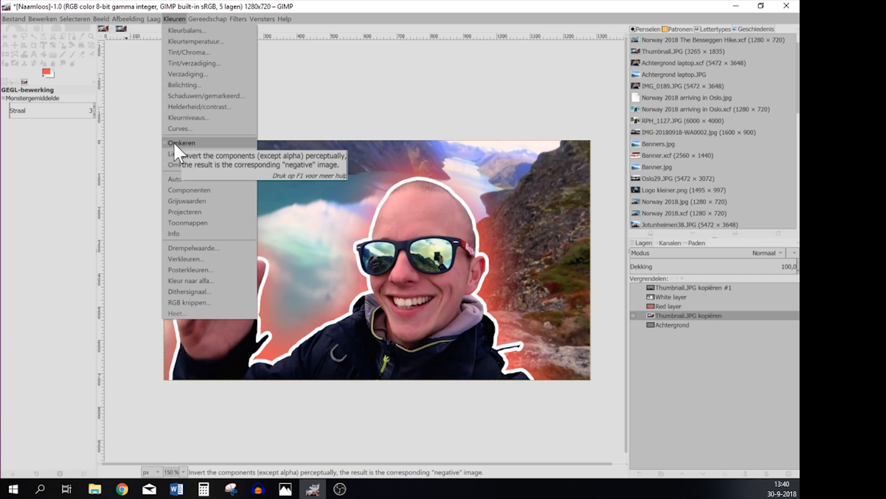
{"action": "left_click", "coordinate": [181, 142]}
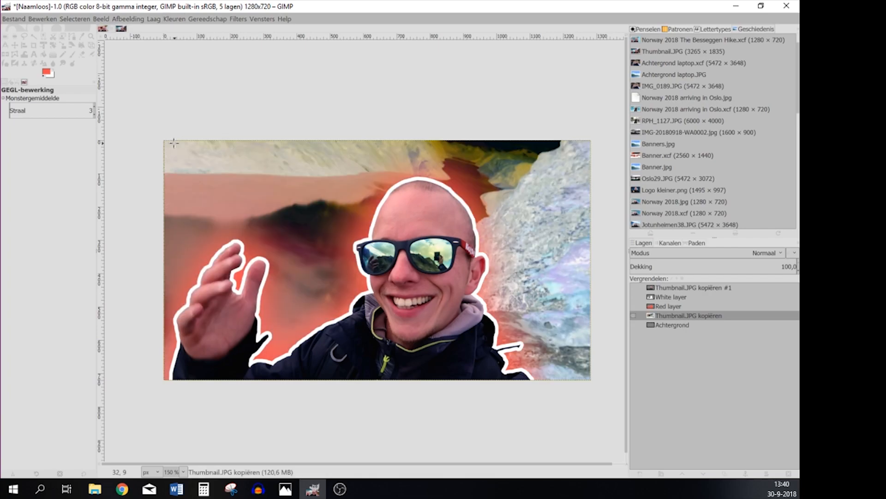
{"action": "mouse_move", "coordinate": [566, 247]}
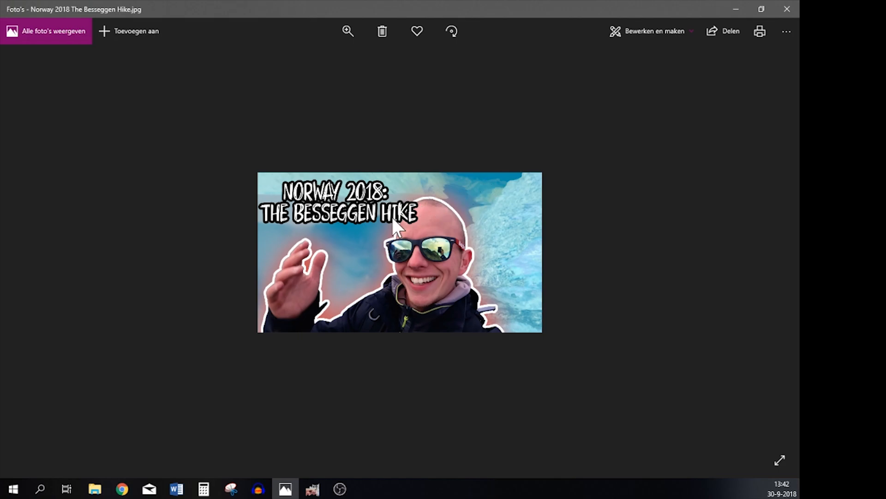
{"action": "mouse_move", "coordinate": [295, 475]}
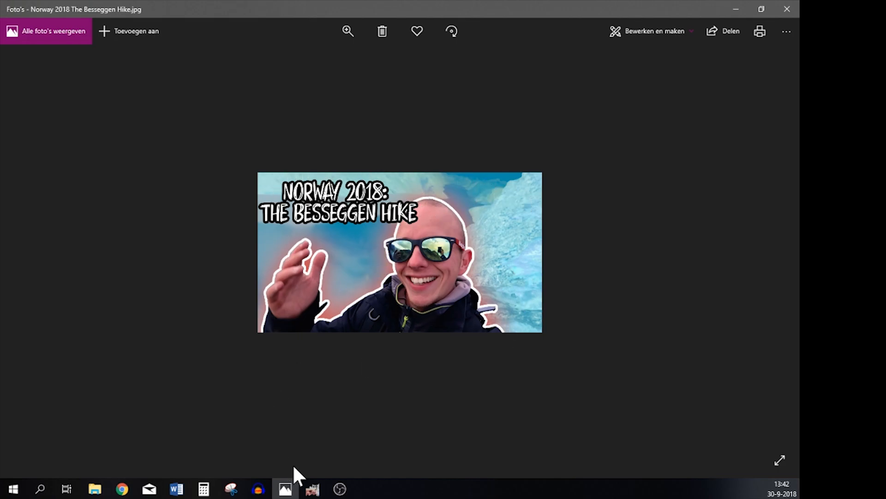
Return from the Photos reference to the GIMP project.
{"action": "left_click", "coordinate": [316, 488]}
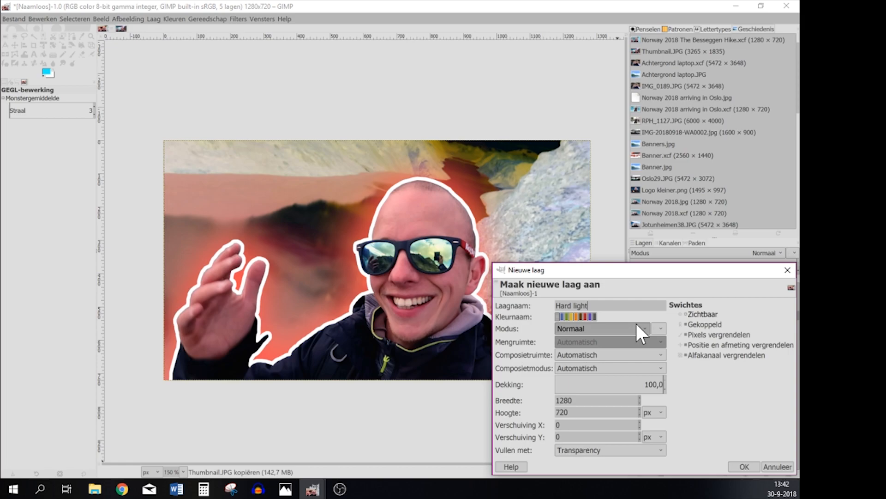
Create the Hard light layer, fill it cyan and blend it in Hard light mode at 40% opacity.
{"action": "left_click", "coordinate": [744, 465]}
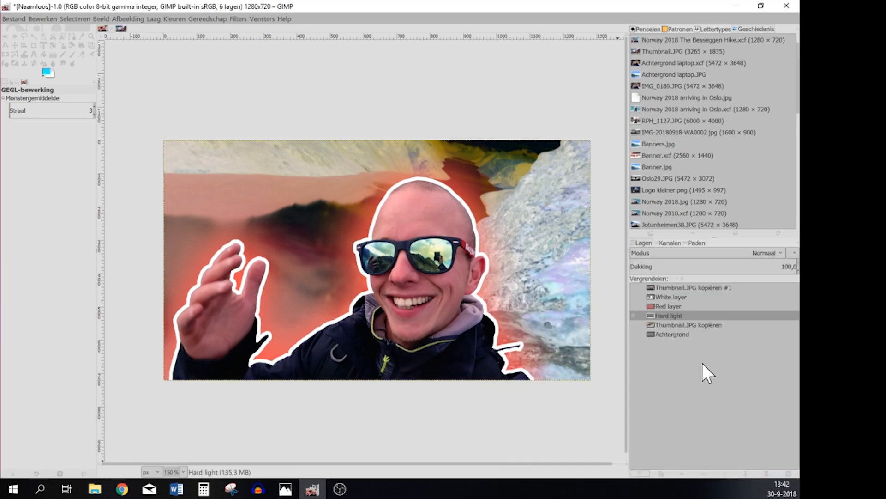
{"action": "left_click", "coordinate": [43, 21]}
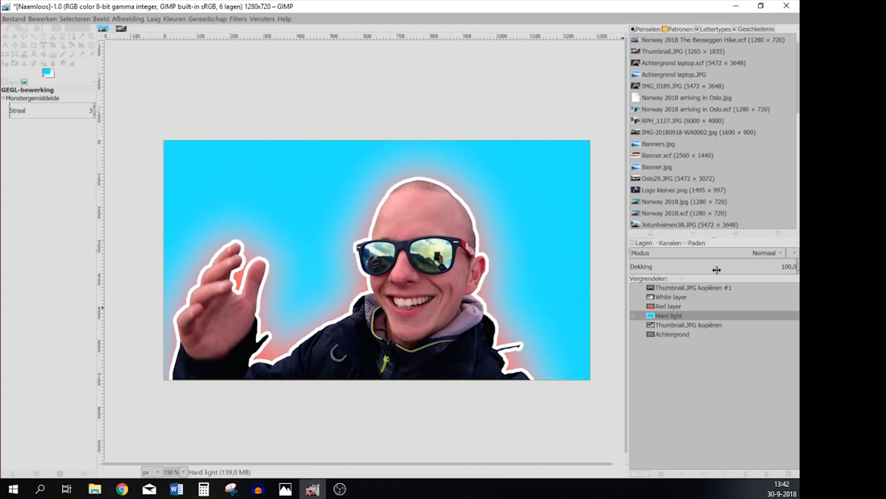
{"action": "left_click", "coordinate": [767, 252]}
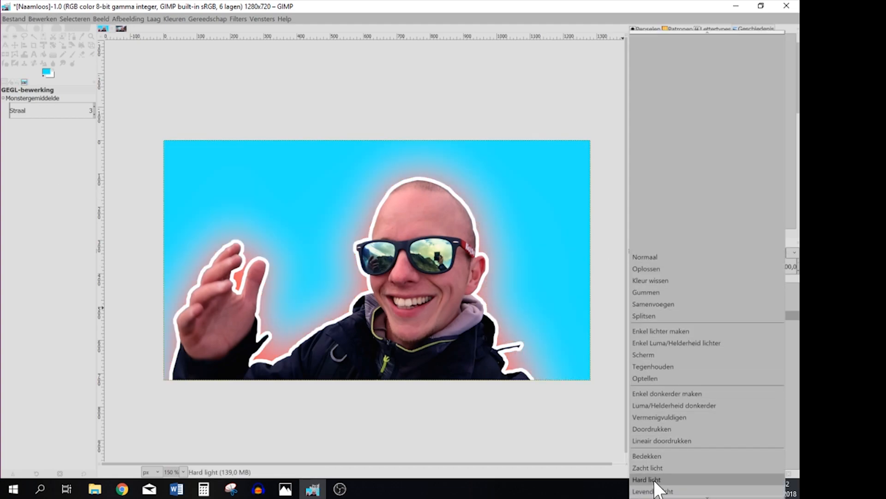
{"action": "left_click", "coordinate": [649, 478]}
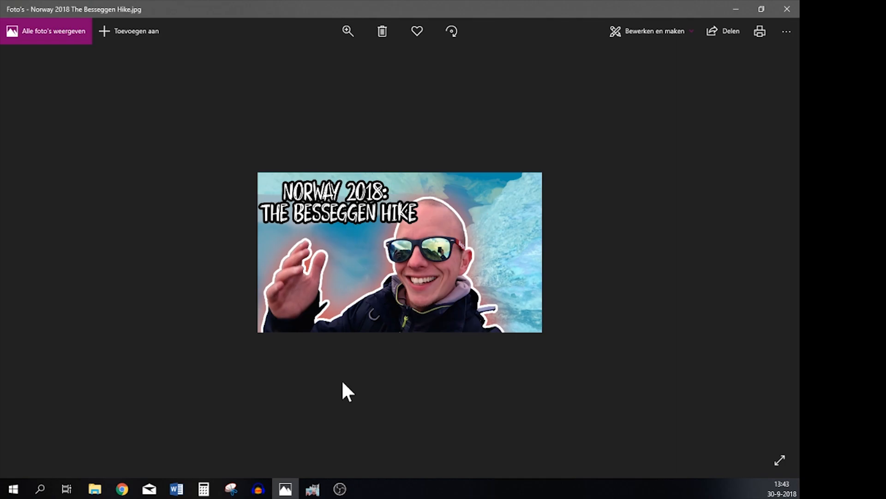
{"action": "left_click", "coordinate": [314, 488]}
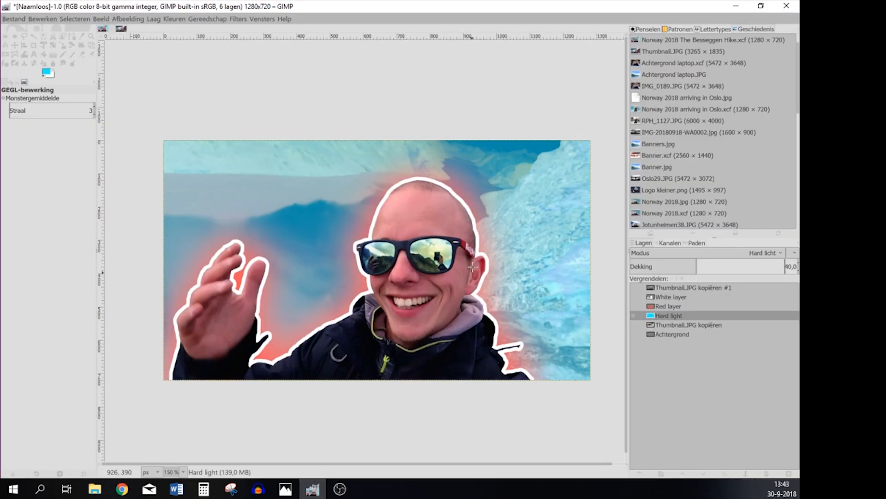
{"action": "mouse_move", "coordinate": [461, 271]}
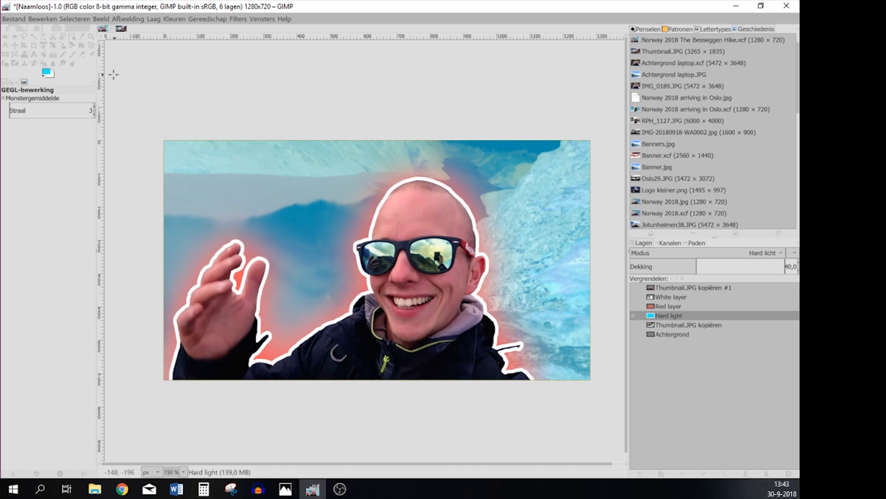
{"action": "mouse_move", "coordinate": [639, 478]}
{"action": "type", "text": "T"}
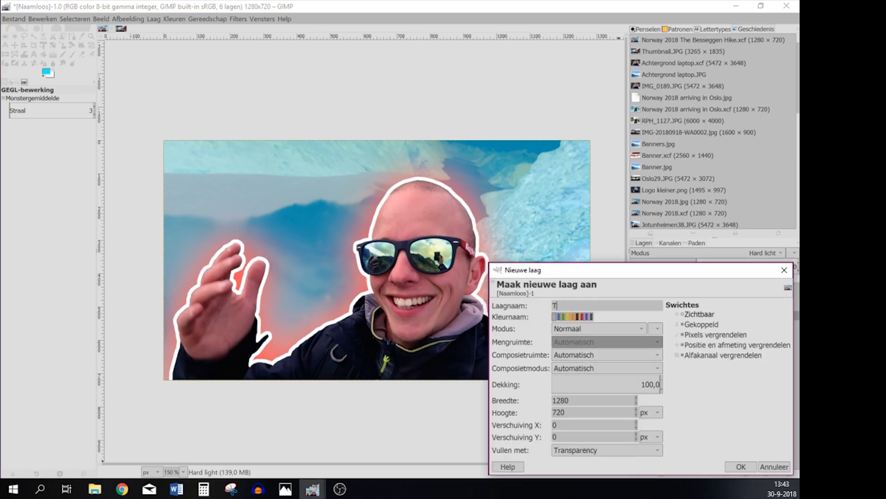
Create a new empty layer named Tekst at the top of the stack.
{"action": "type", "text": "ekst"}
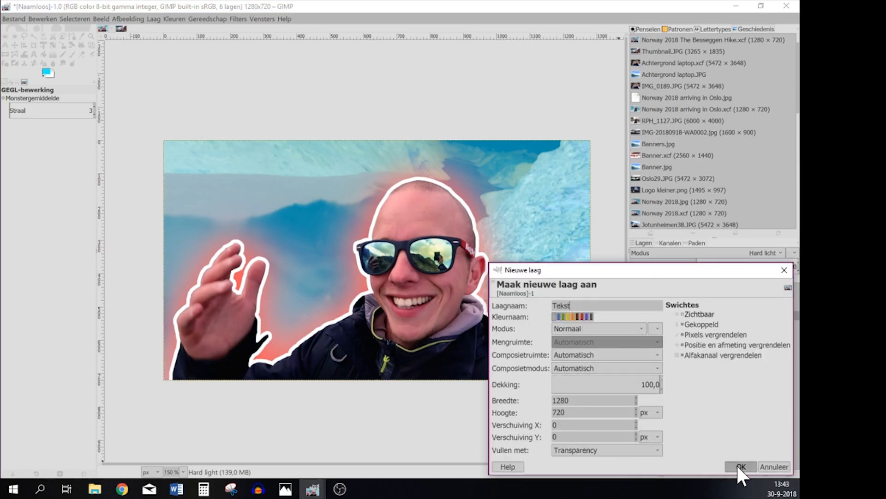
{"action": "left_click", "coordinate": [741, 467]}
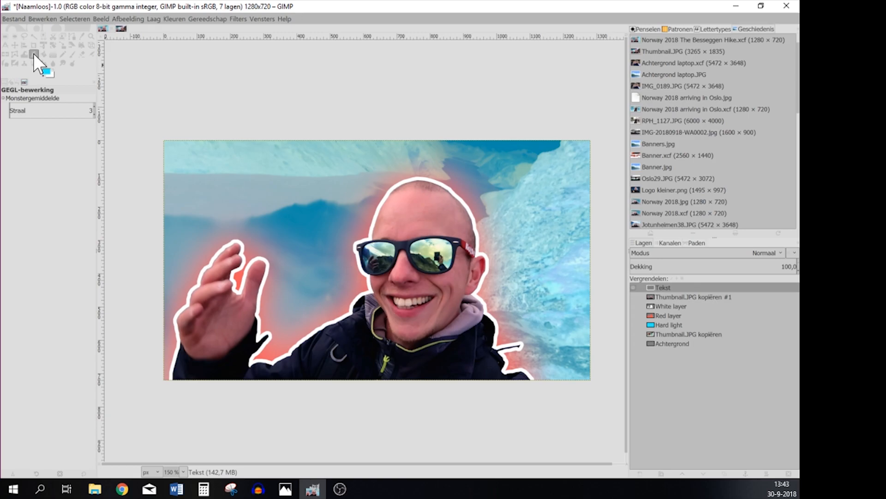
Set the Text tool to size 100 with white text colour.
{"action": "left_click", "coordinate": [31, 54]}
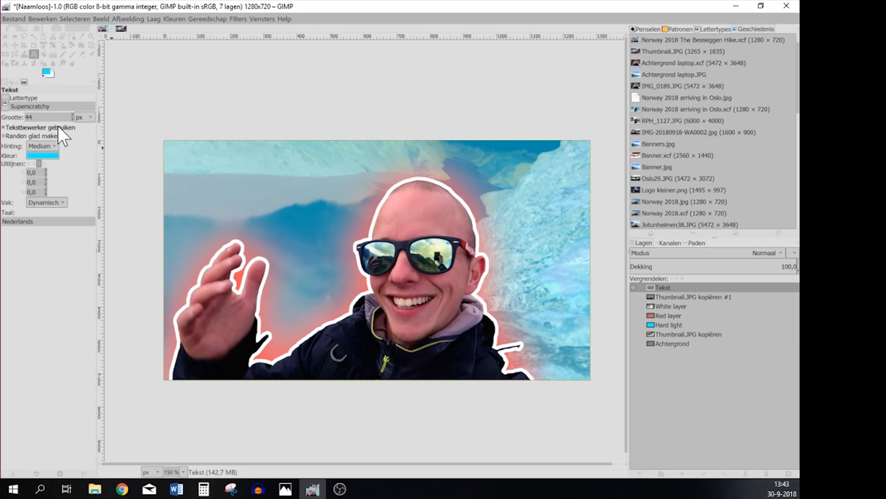
{"action": "type", "text": "100"}
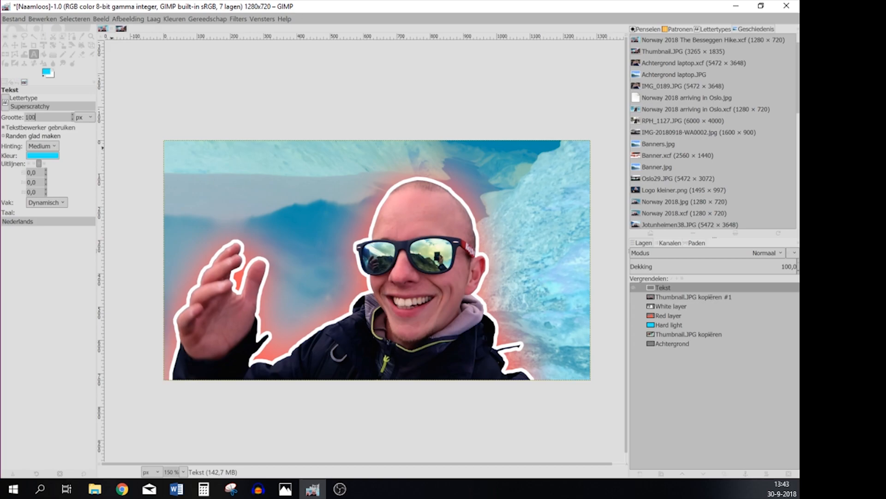
{"action": "left_click", "coordinate": [42, 156]}
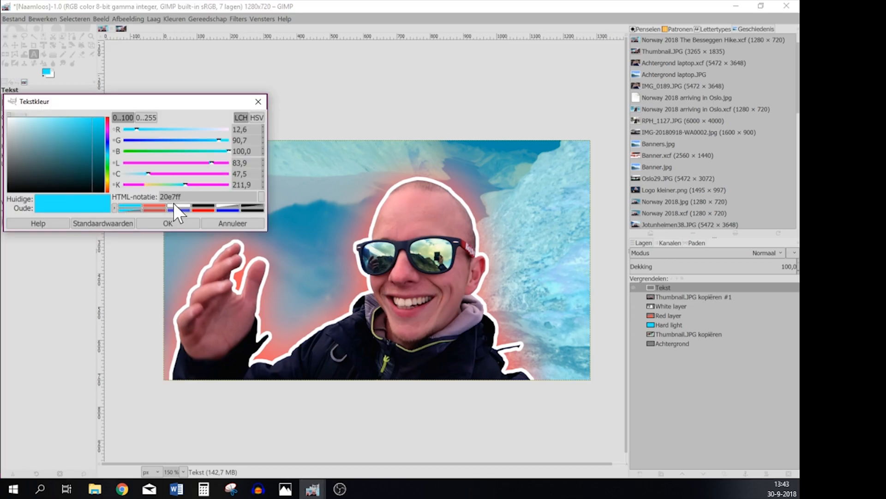
{"action": "left_click", "coordinate": [168, 223]}
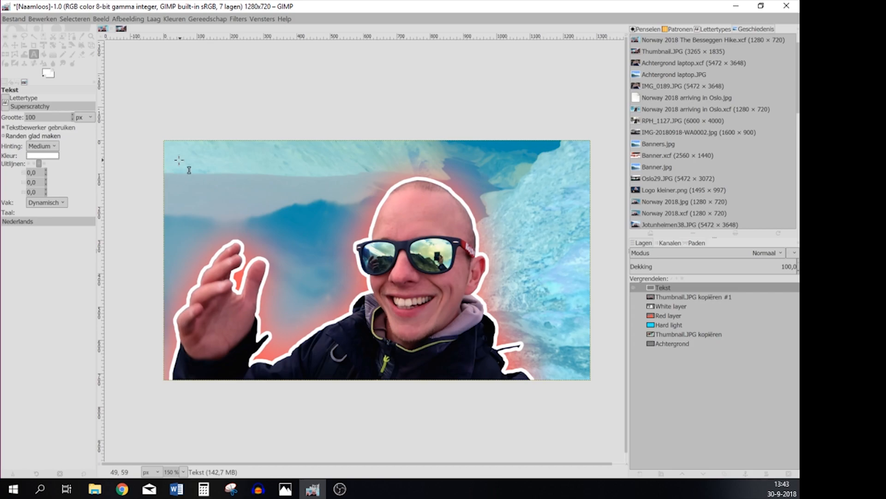
Type GIMP THUMBNAIL at the top-left and move it into the corner.
{"action": "left_click", "coordinate": [179, 159]}
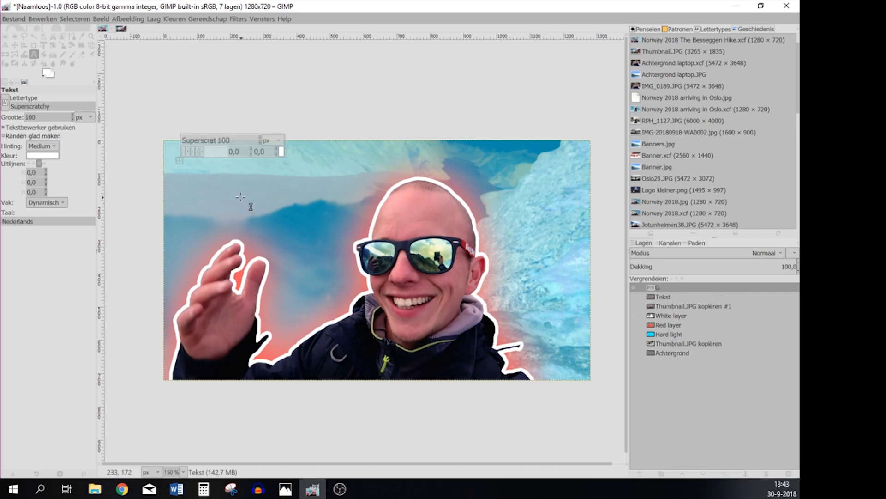
{"action": "type", "text": "GIMP THUMBJN"}
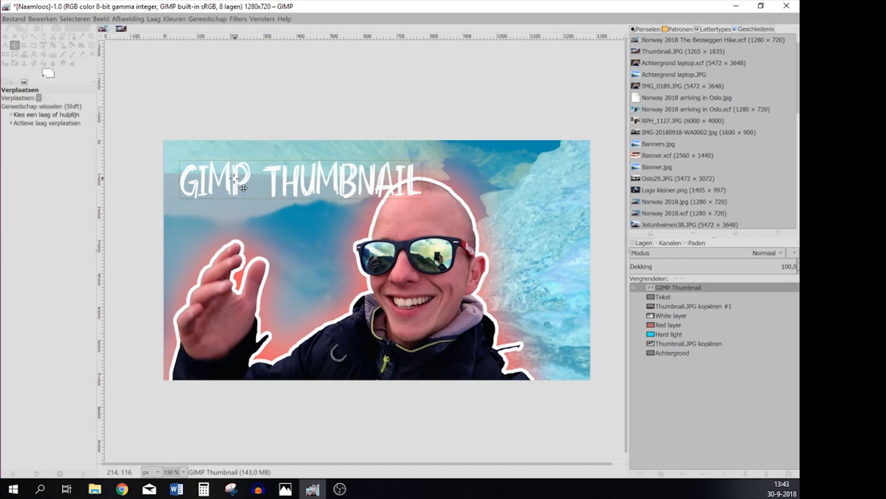
{"action": "left_click_drag", "start_coordinate": [242, 187], "coordinate": [236, 180]}
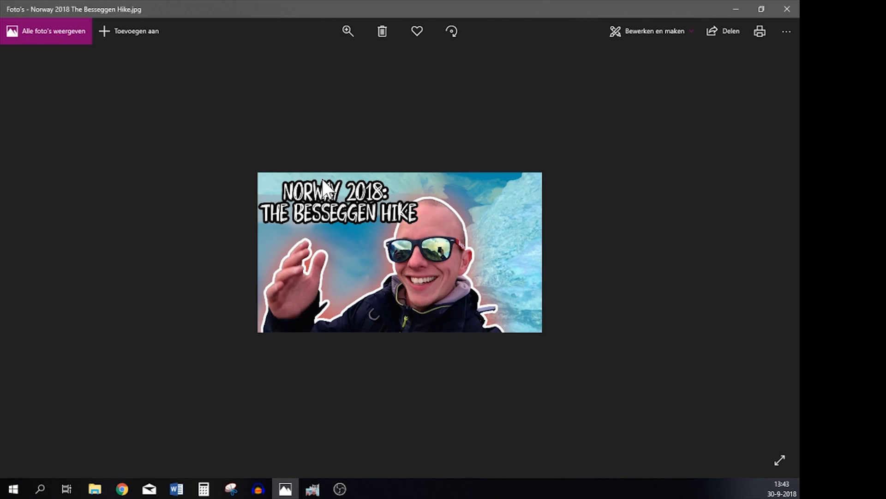
{"action": "mouse_move", "coordinate": [351, 242]}
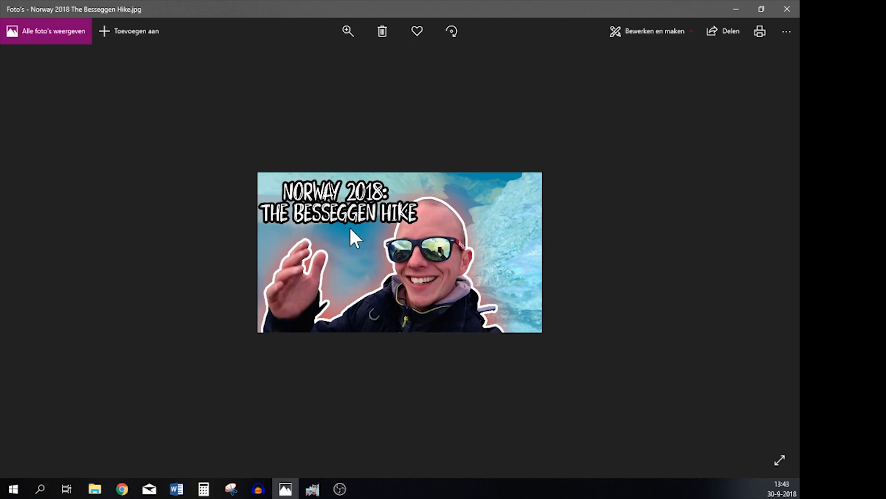
{"action": "mouse_move", "coordinate": [314, 483]}
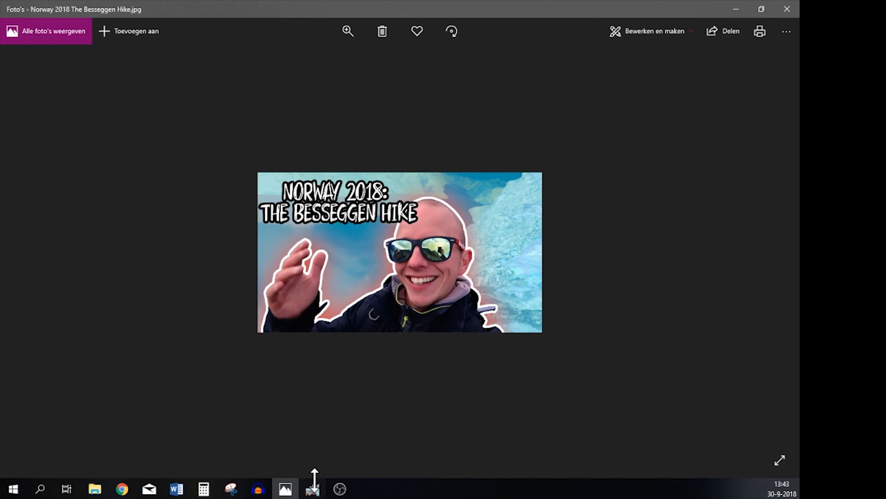
{"action": "left_click", "coordinate": [315, 488]}
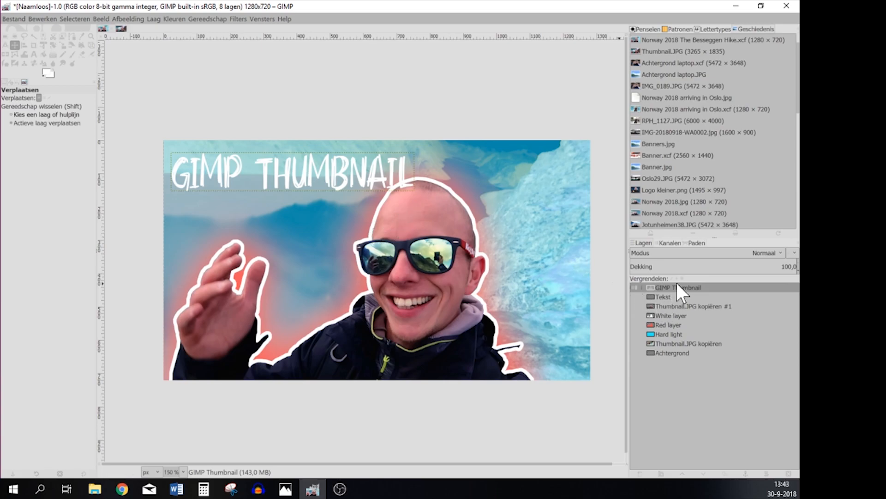
Convert the GIMP THUMBNAIL layer's alpha to a selection and grow it around the letters.
{"action": "right_click", "coordinate": [679, 288]}
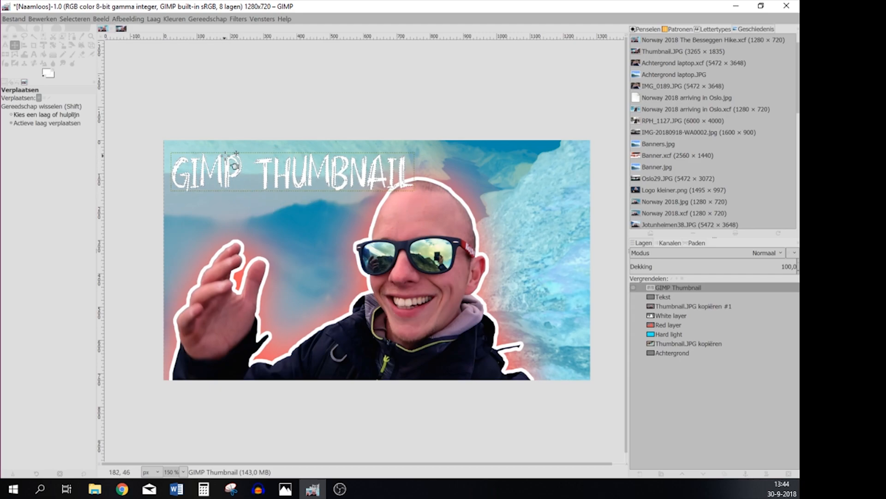
{"action": "left_click", "coordinate": [74, 21]}
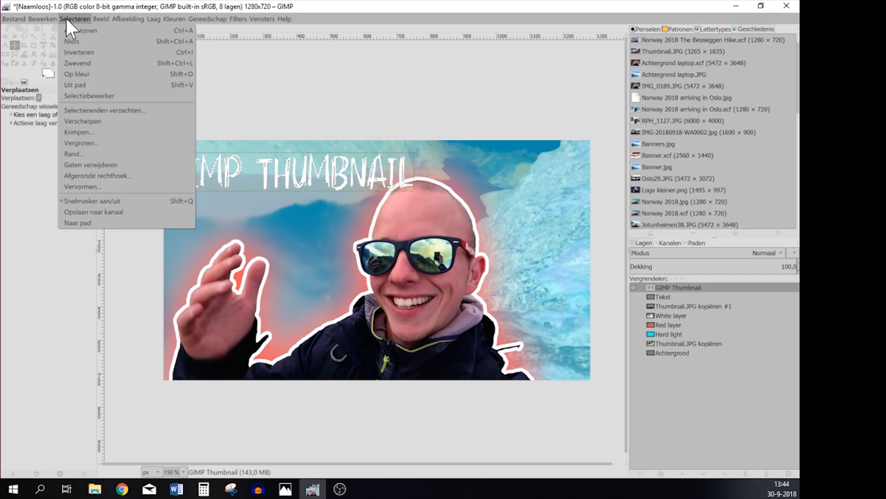
{"action": "left_click", "coordinate": [81, 142]}
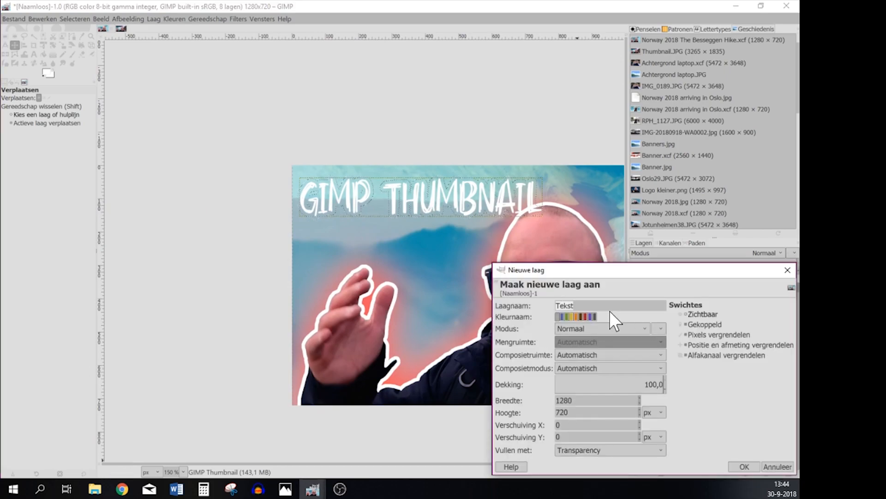
Create the 'Tekst shadow' layer and set black as the foreground colour for filling it.
{"action": "type", "text": "sha"}
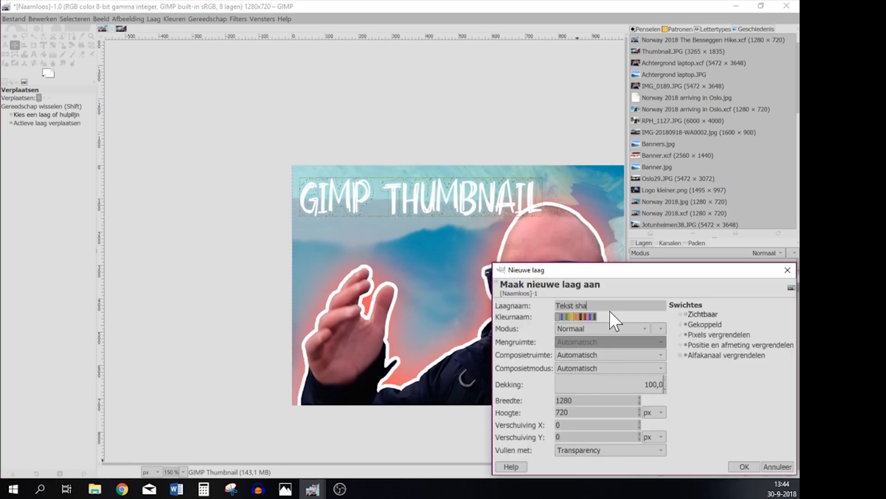
{"action": "type", "text": "dow"}
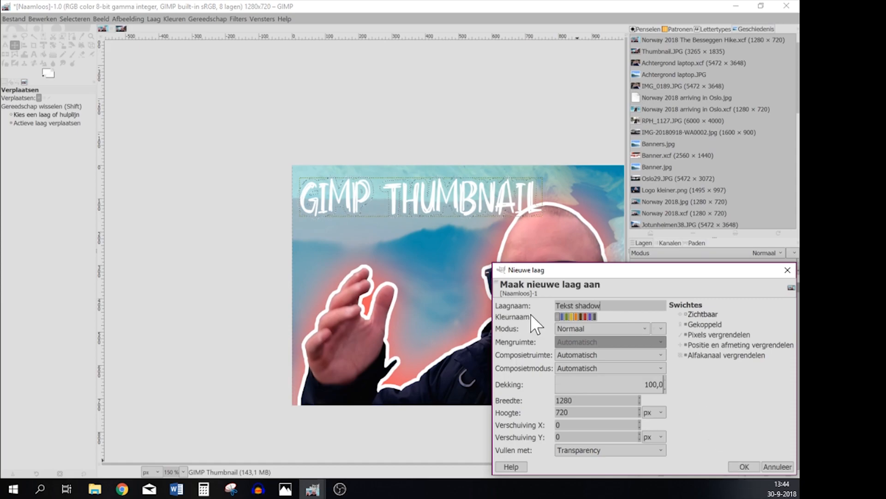
{"action": "left_click", "coordinate": [744, 466]}
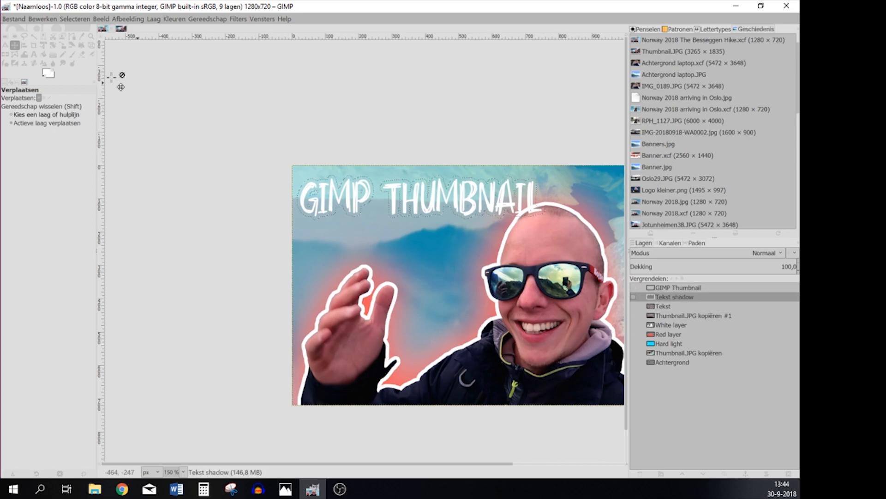
{"action": "left_click", "coordinate": [45, 71]}
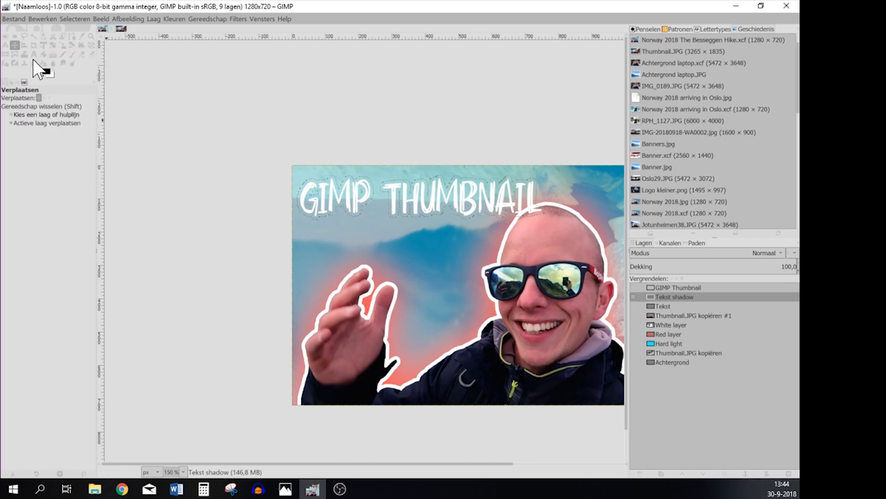
{"action": "left_click", "coordinate": [39, 21]}
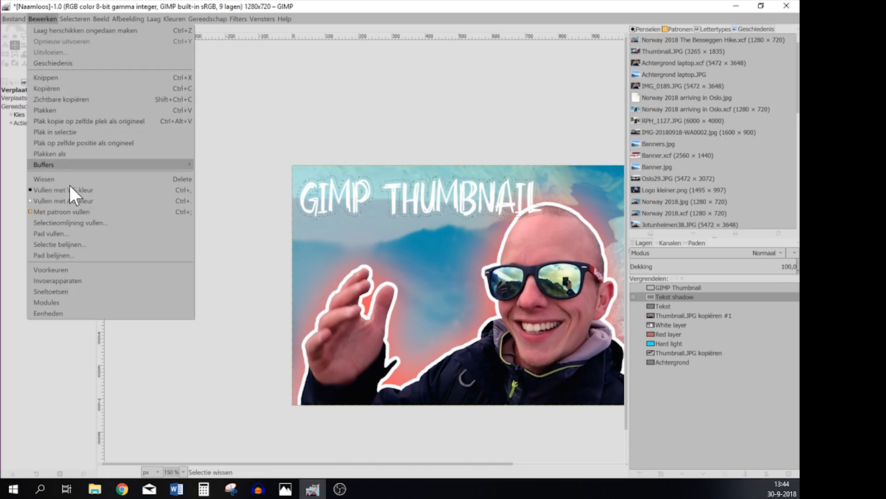